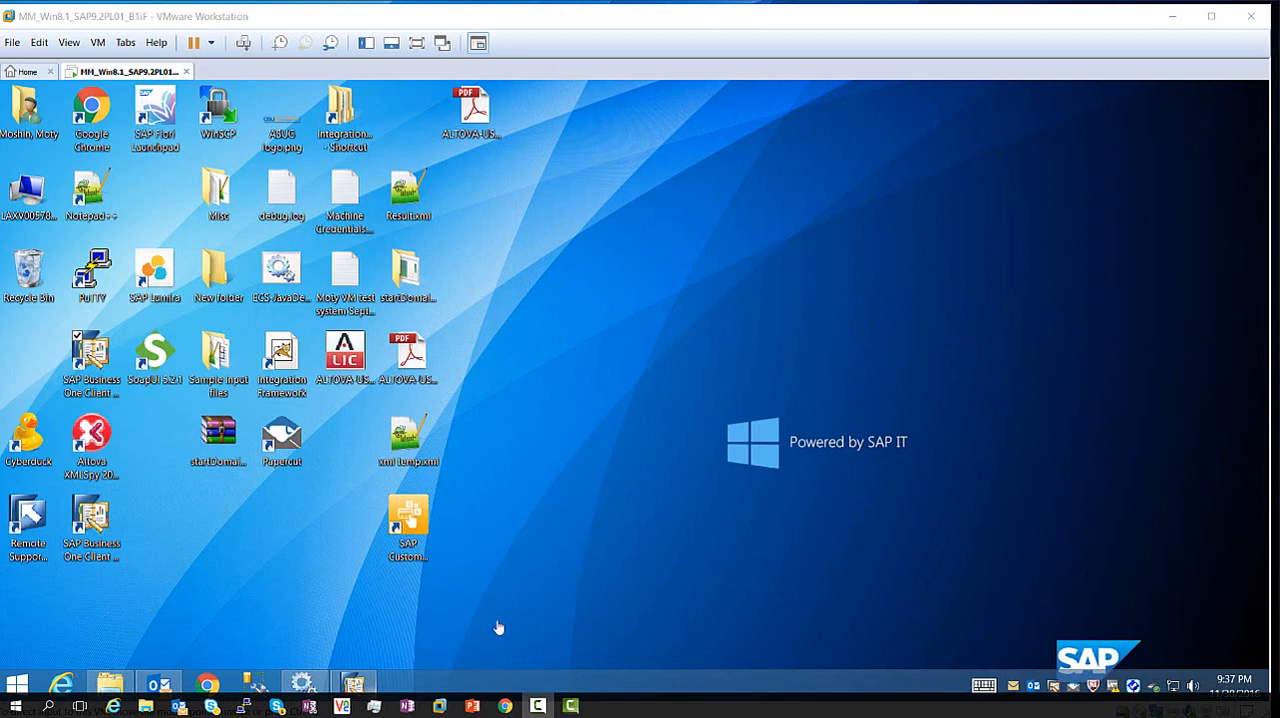
pyautogui.moveTo(188, 603)
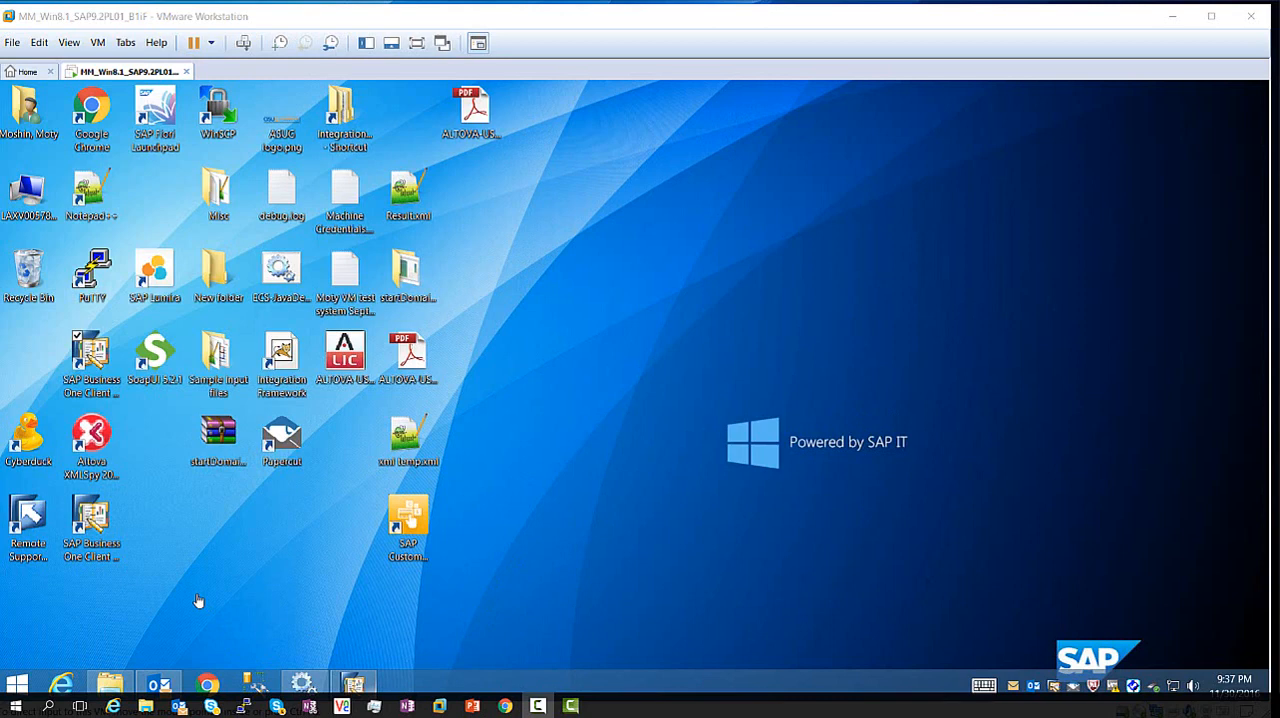
pyautogui.moveTo(267, 592)
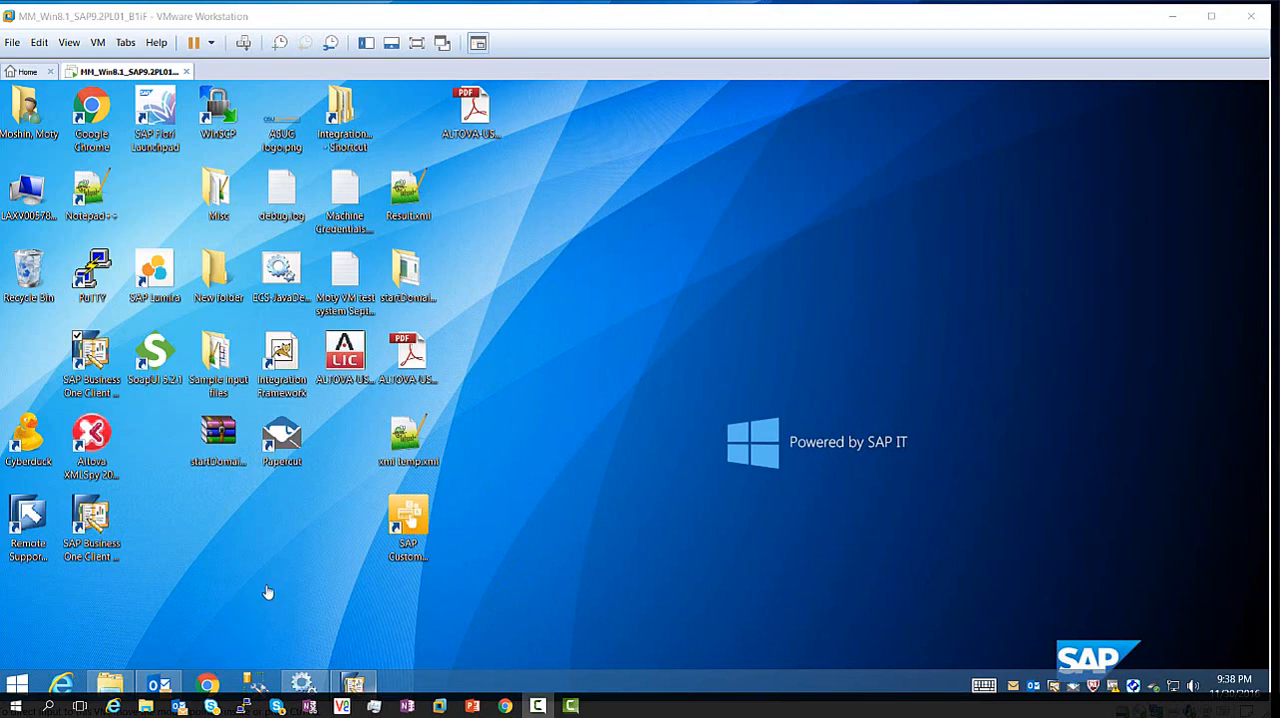
pyautogui.moveTo(90, 652)
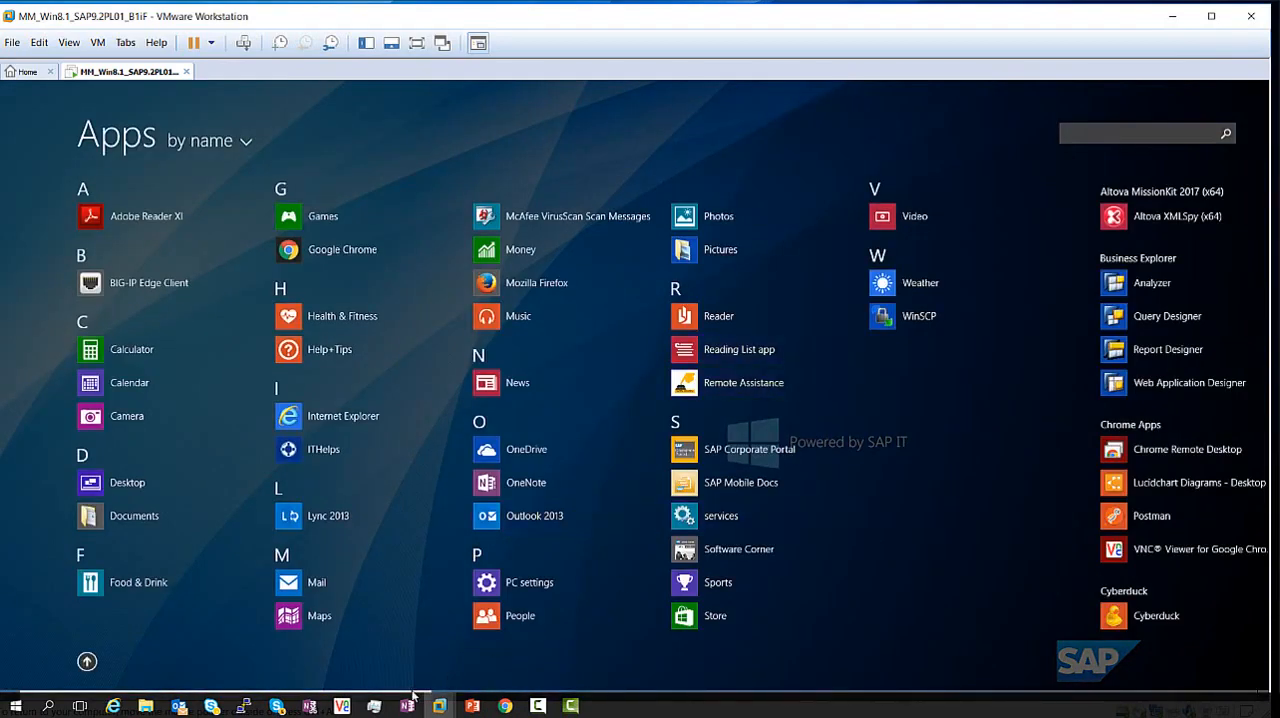
# Scroll the Start Apps list right to the Integration solution for SAP Business One group
pyautogui.hscroll(3)
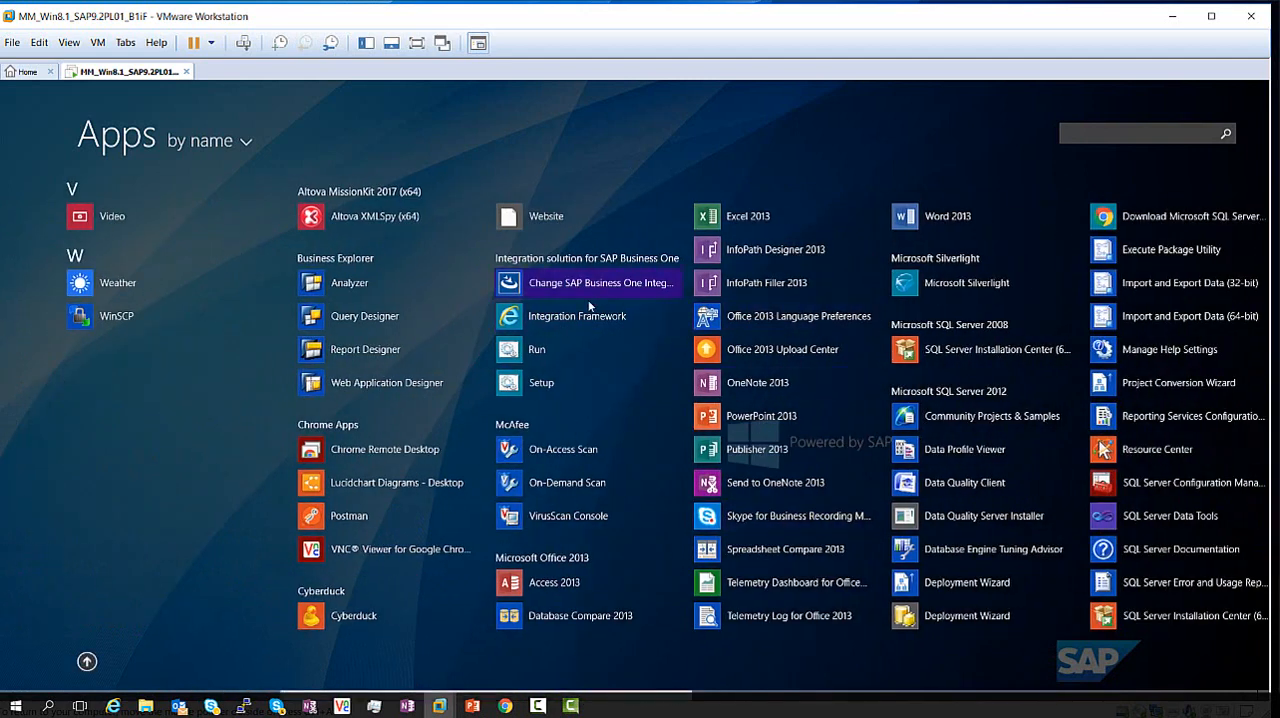
pyautogui.moveTo(569, 322)
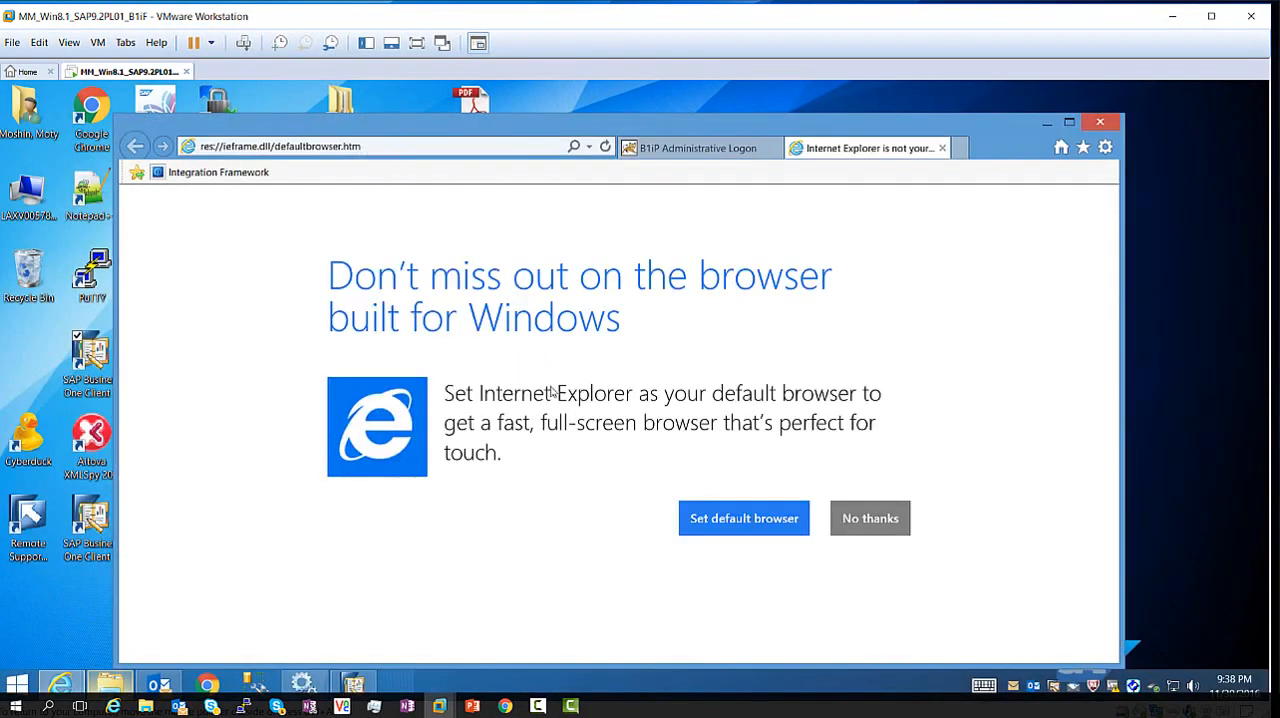
# Dismiss the 'Internet Explorer is not your default browser' prompt
pyautogui.click(869, 518)
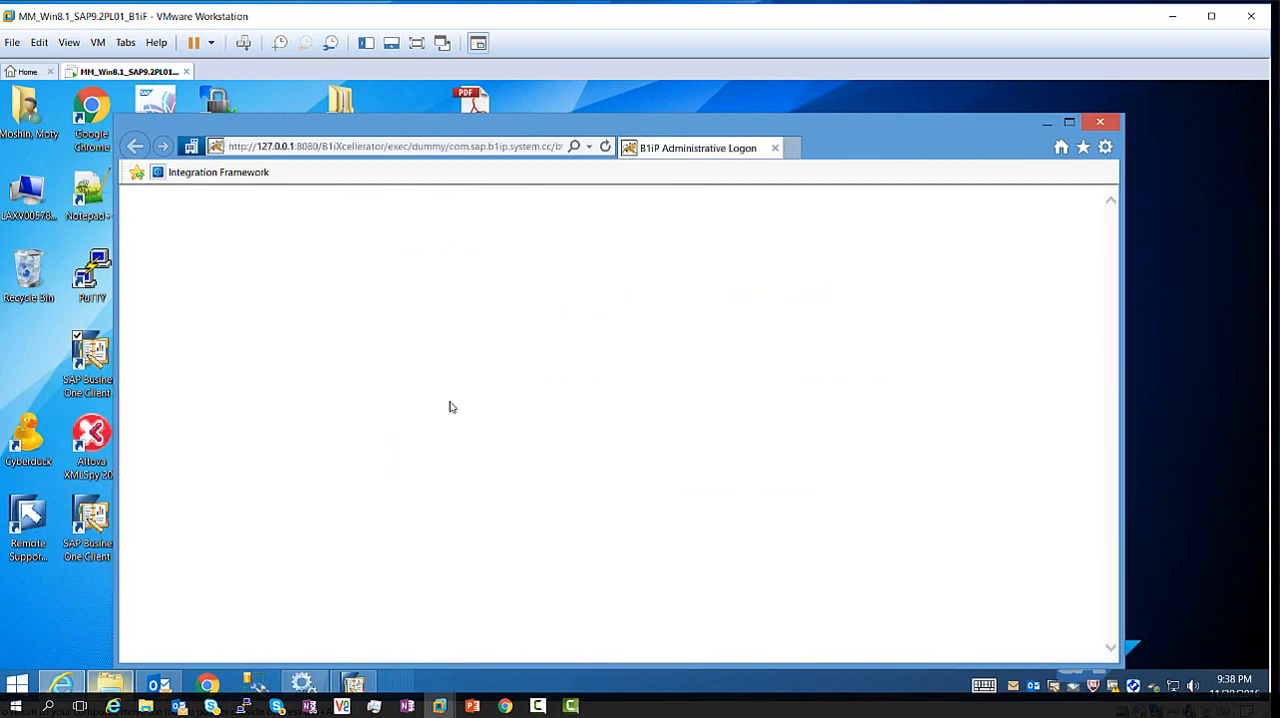
pyautogui.moveTo(408, 294)
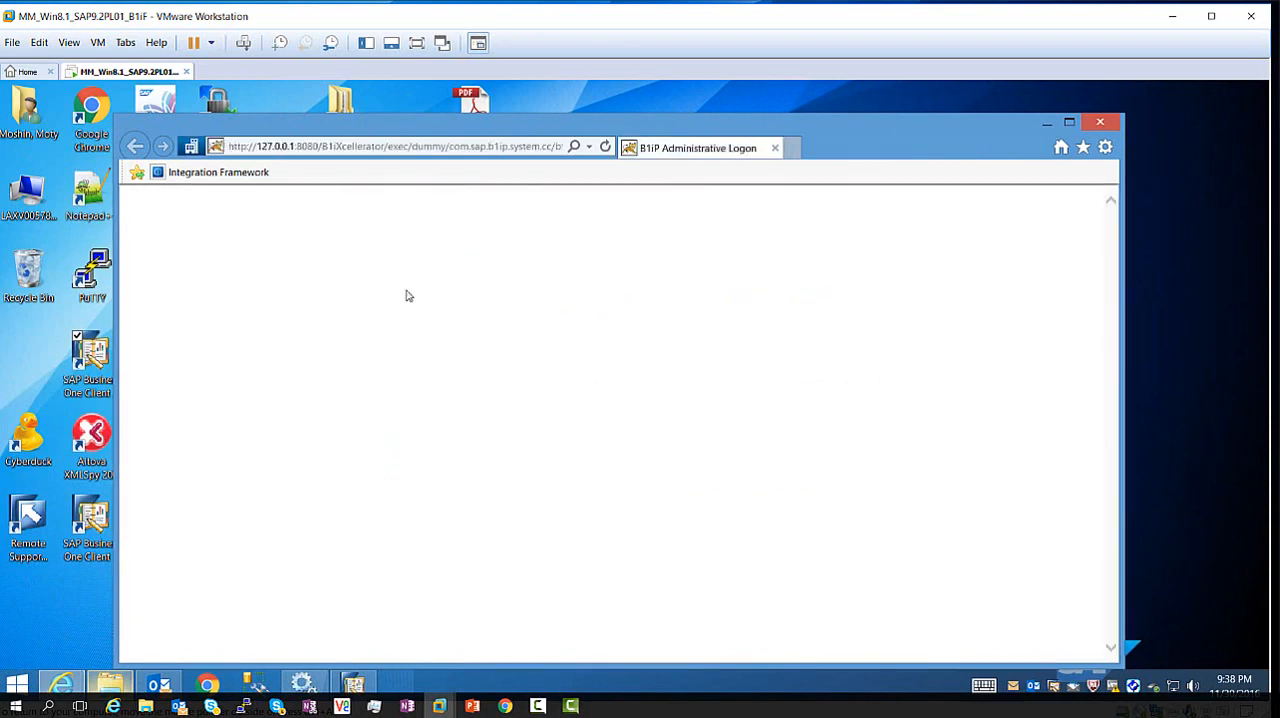
pyautogui.moveTo(633, 322)
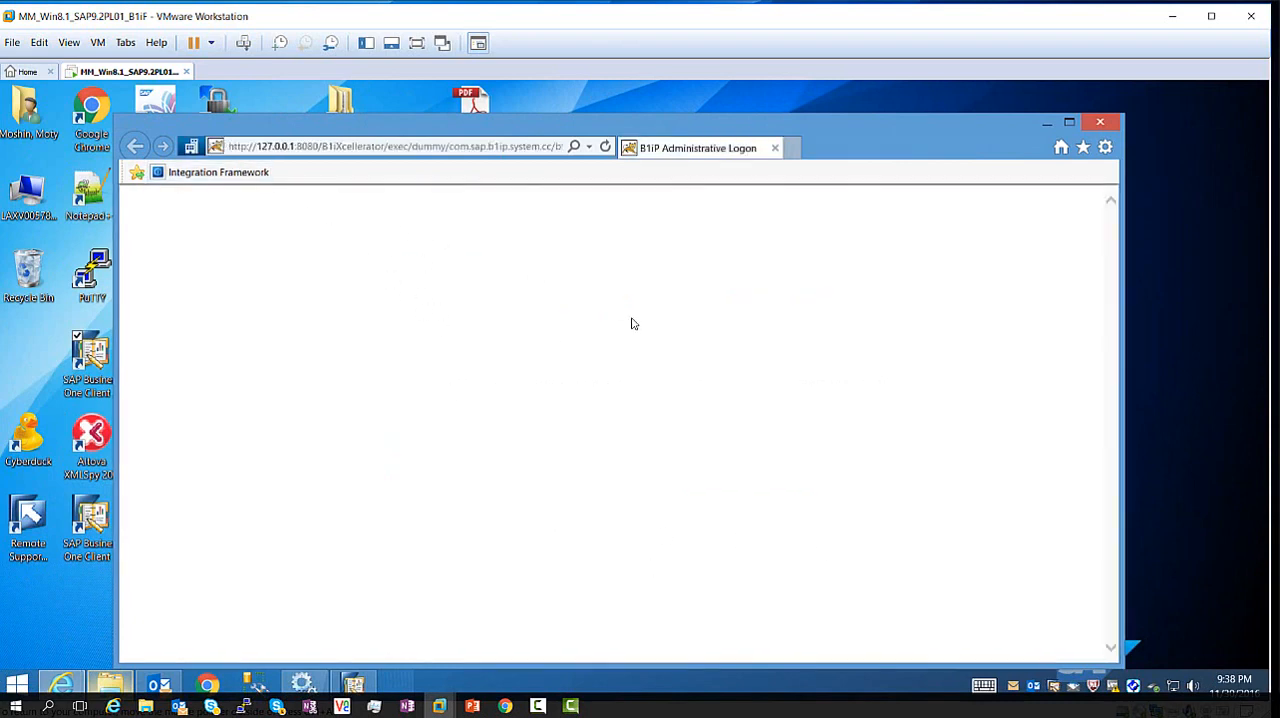
pyautogui.moveTo(563, 317)
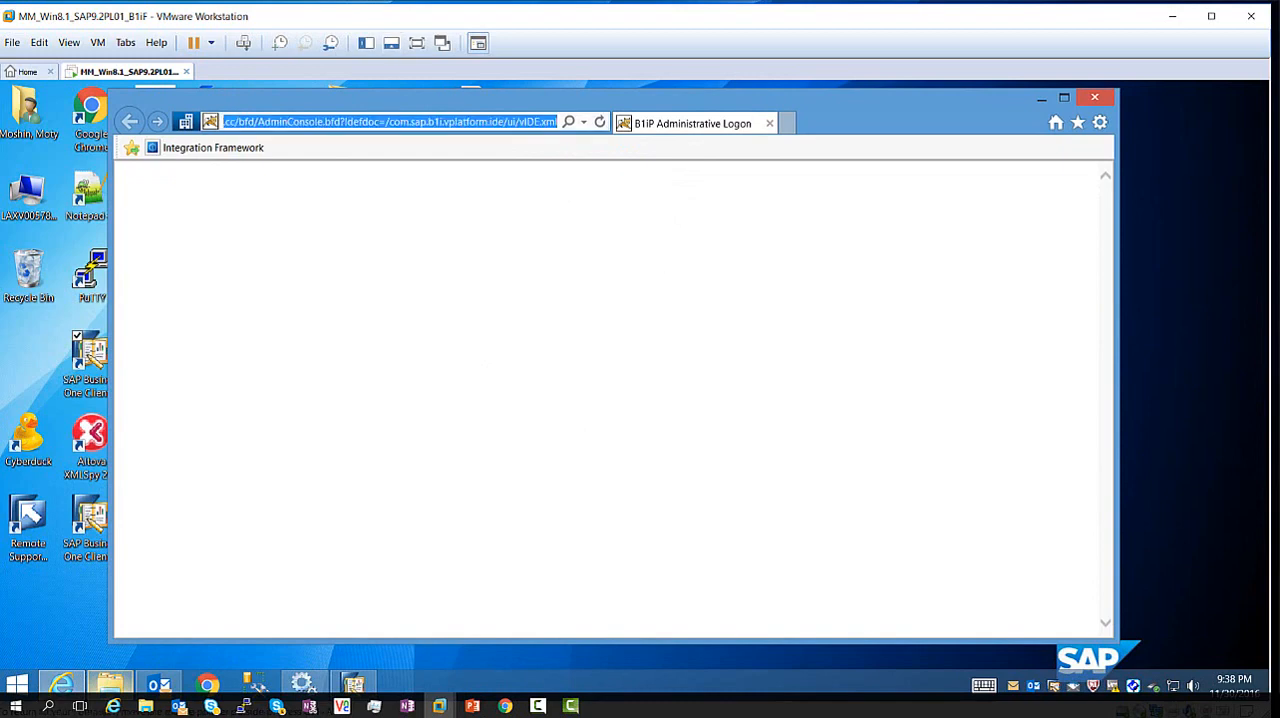
# Load the B1i logon in Chrome and log on as B1iadmin, getting a deactivated-user caution
pyautogui.click(1094, 97)
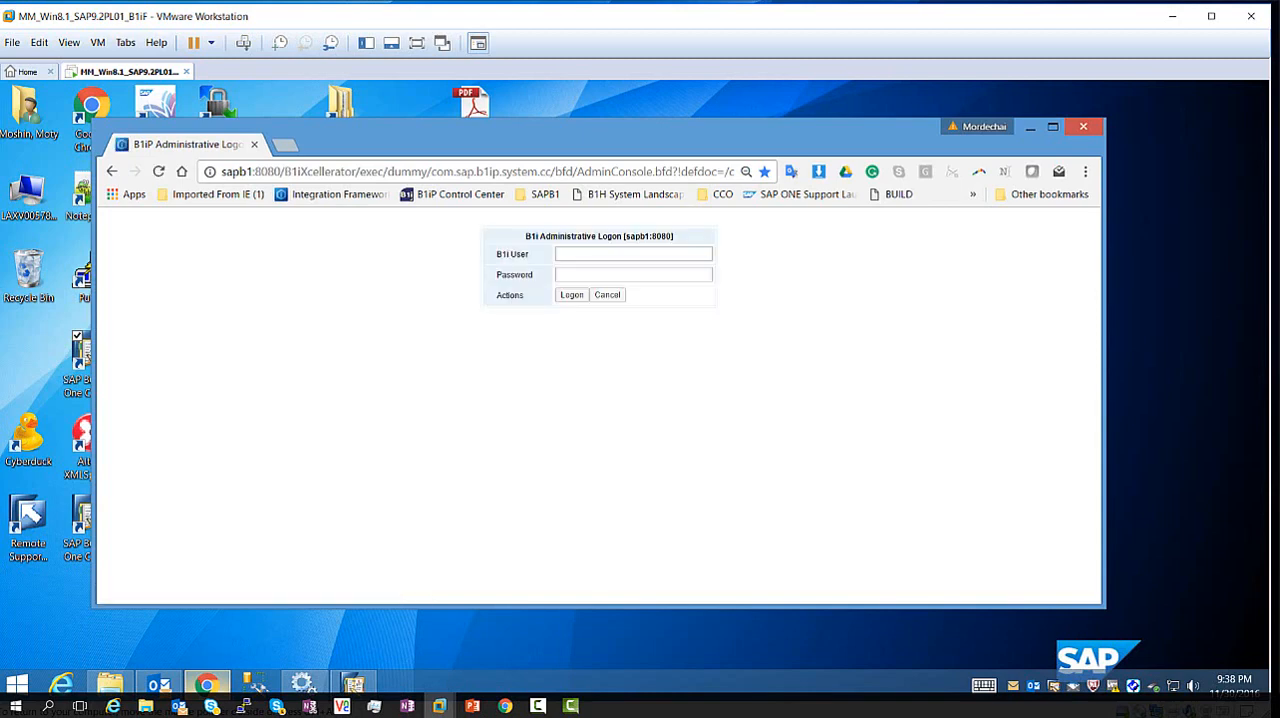
pyautogui.click(633, 253)
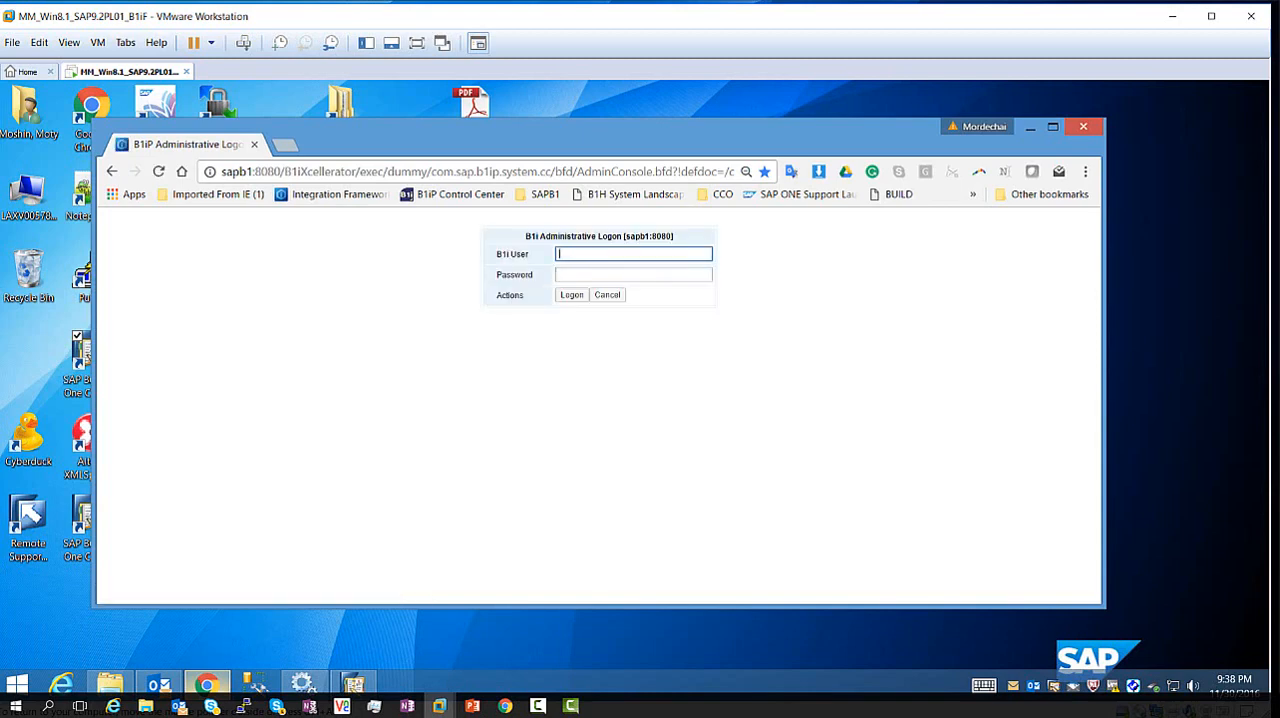
pyautogui.write('B1iadmin')
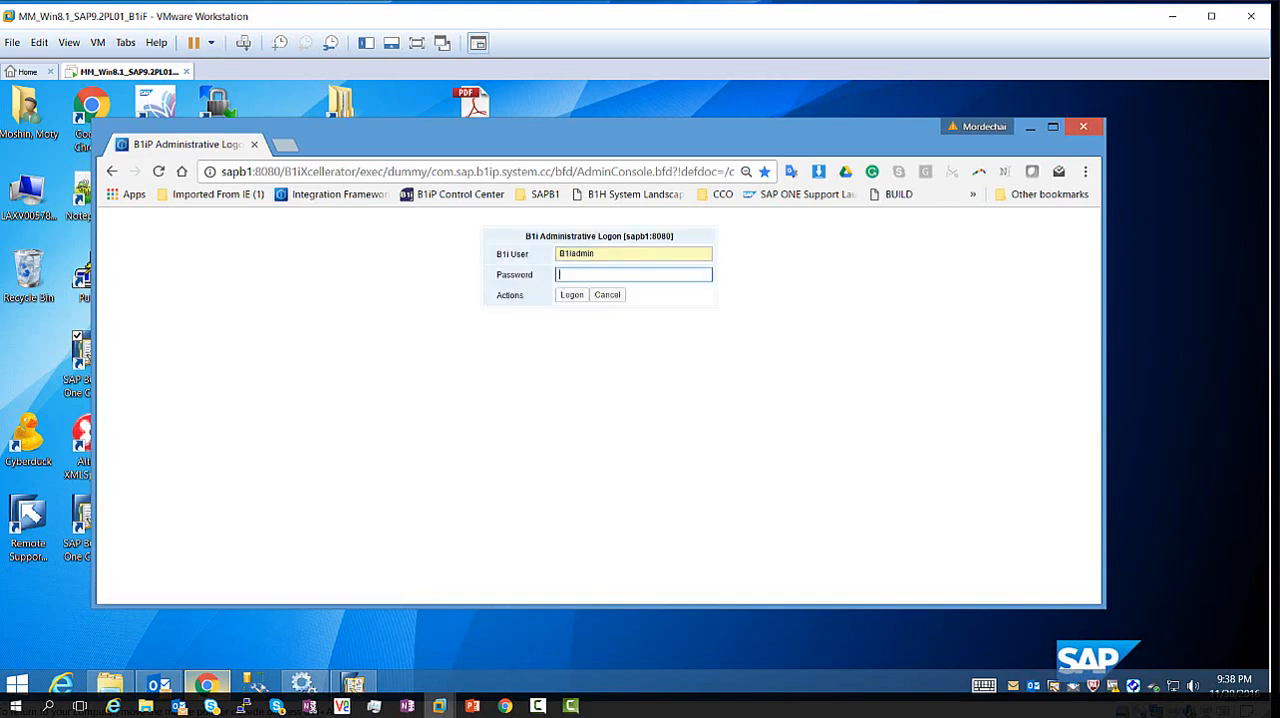
pyautogui.write('•')
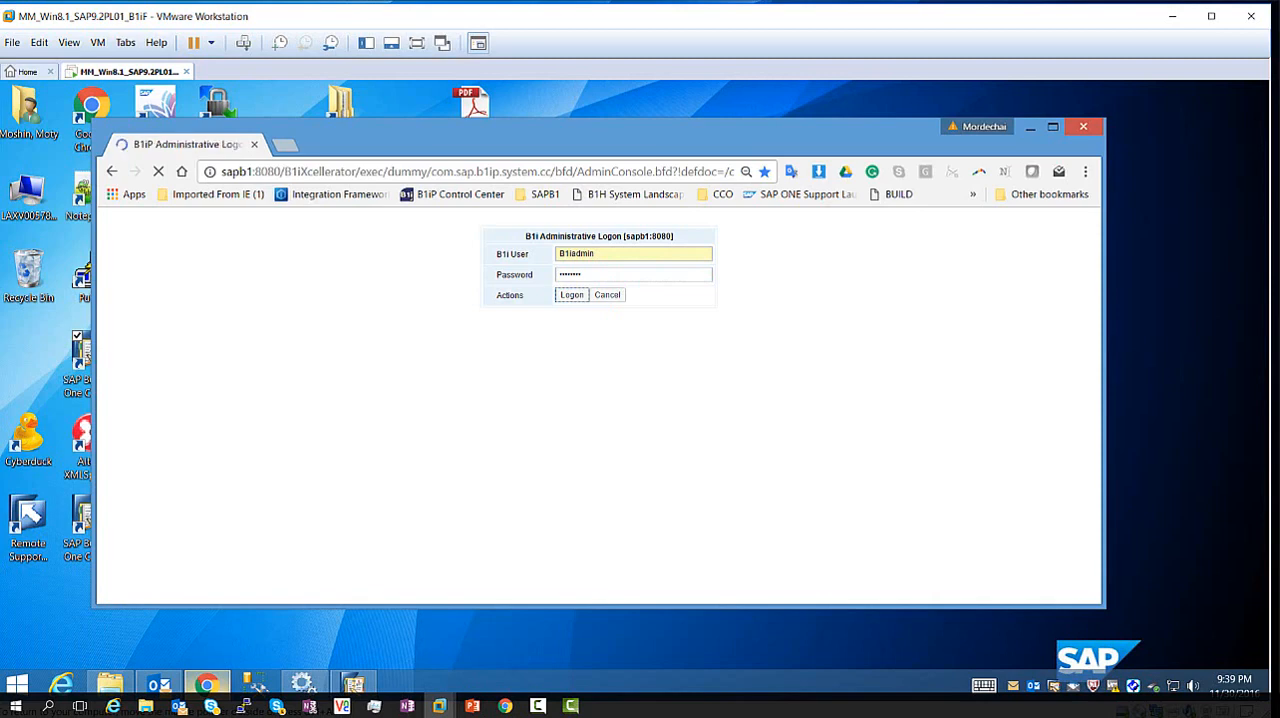
pyautogui.click(571, 294)
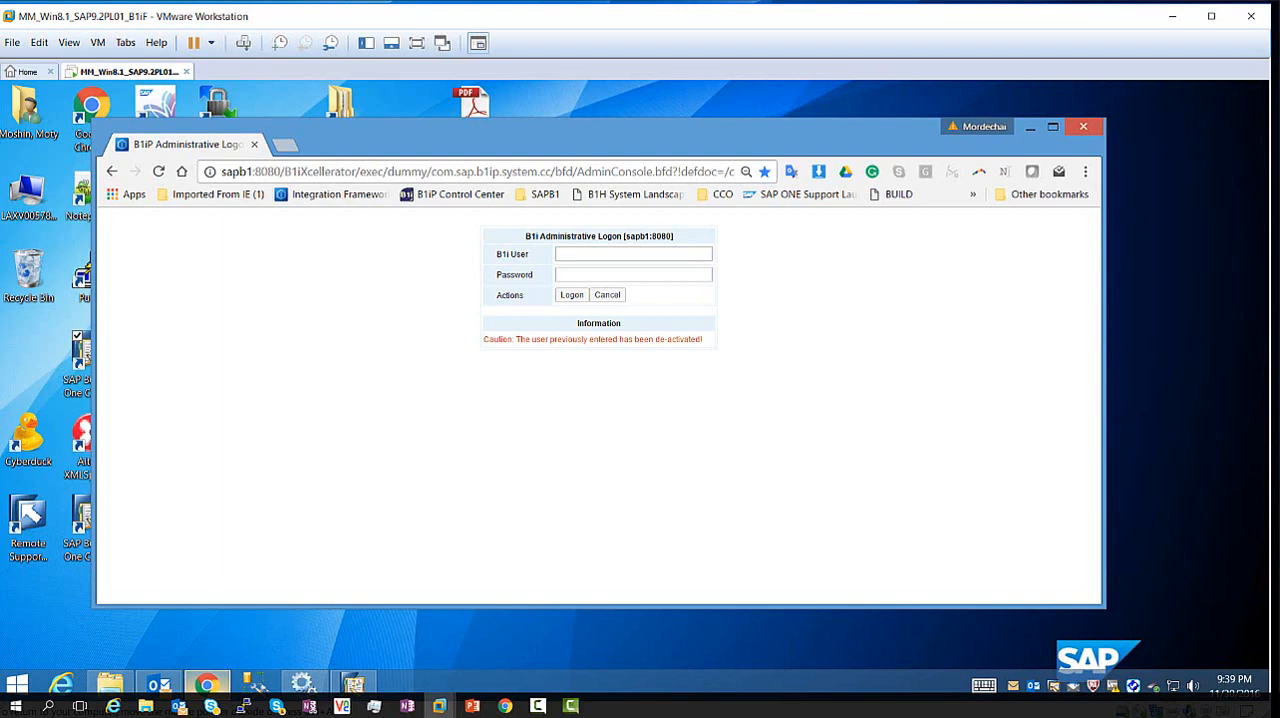
pyautogui.moveTo(593, 339)
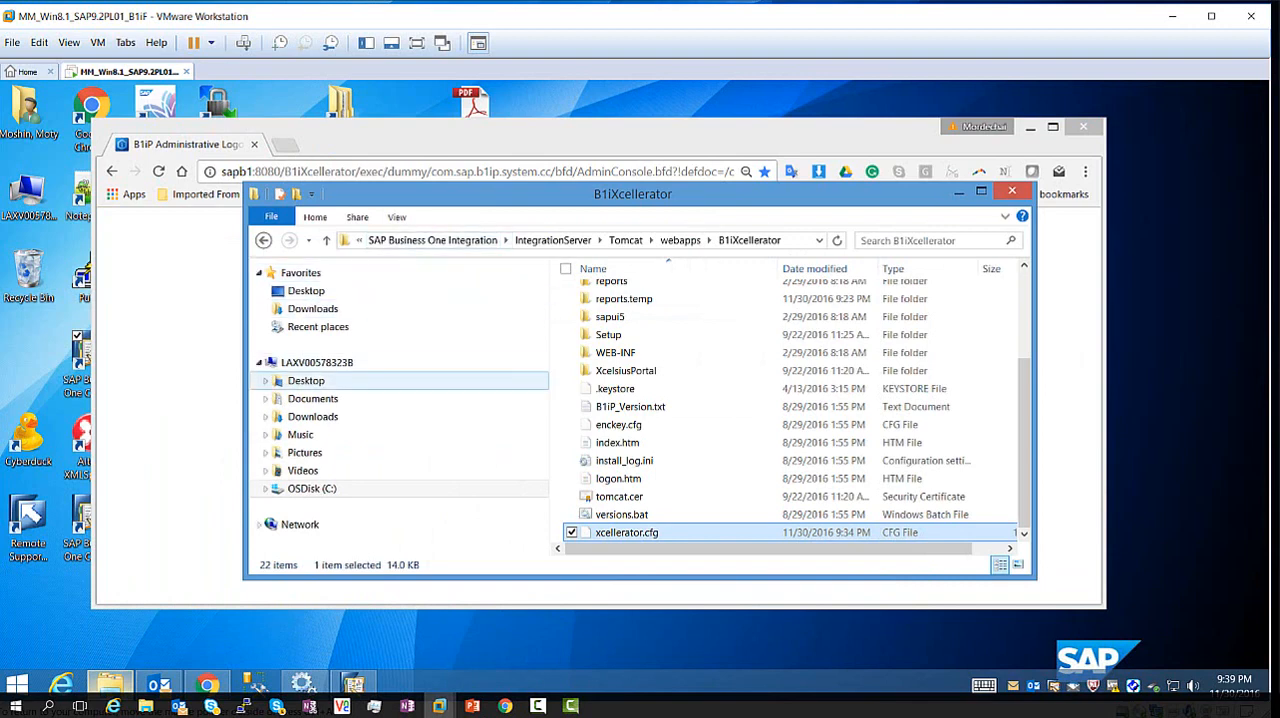
# Browse from C: through SAP Business One Integration\IntegrationServer\Tomcat\webapps to B1iXcellerator
pyautogui.click(312, 488)
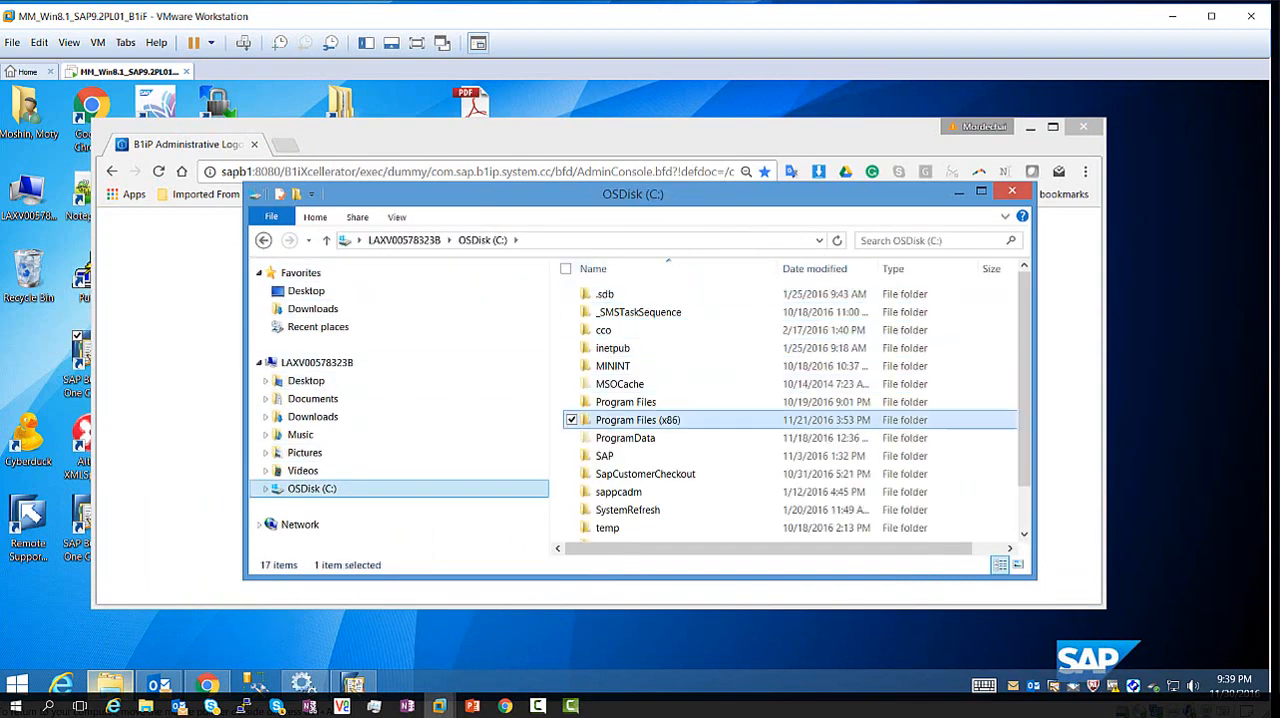
pyautogui.doubleClick(638, 419)
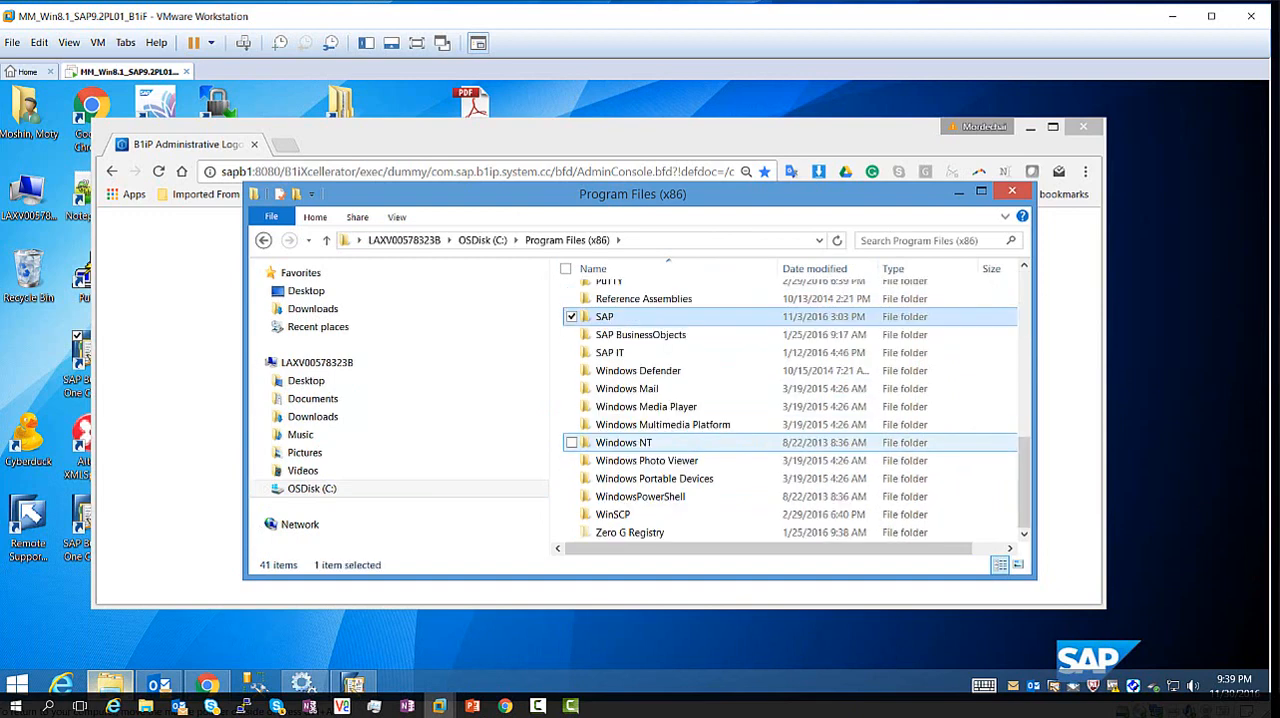
pyautogui.doubleClick(603, 316)
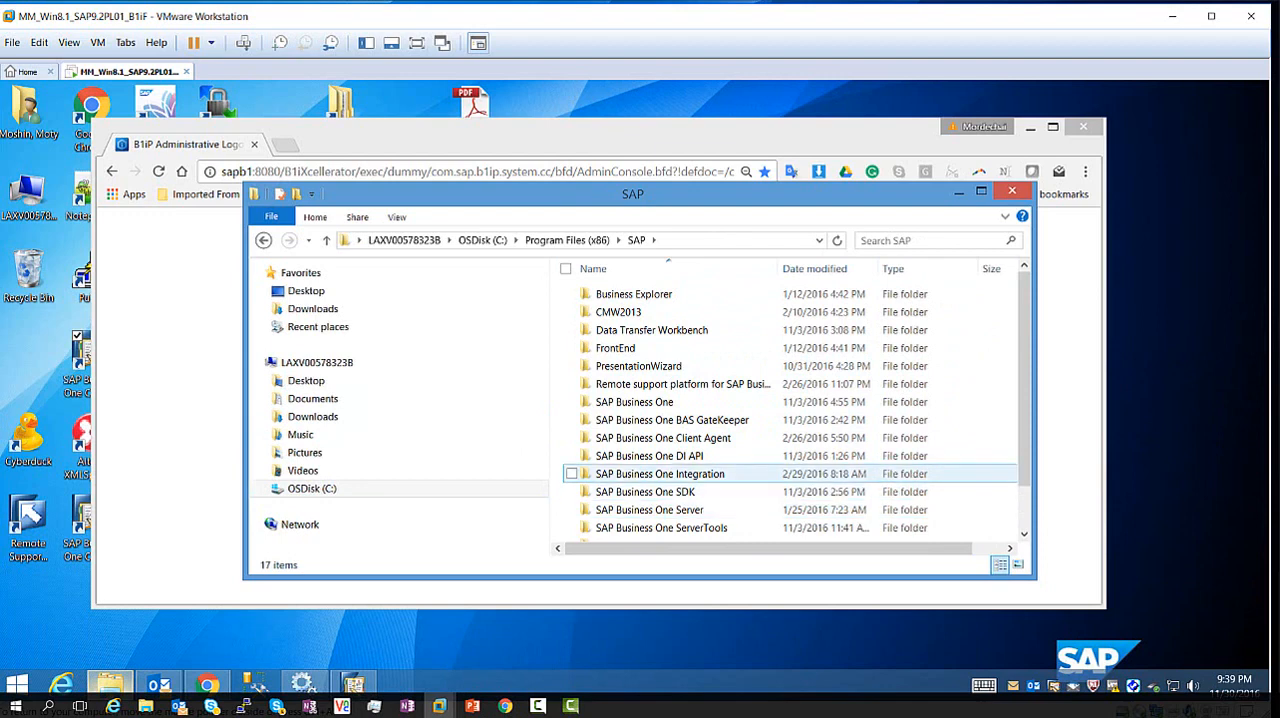
pyautogui.doubleClick(660, 473)
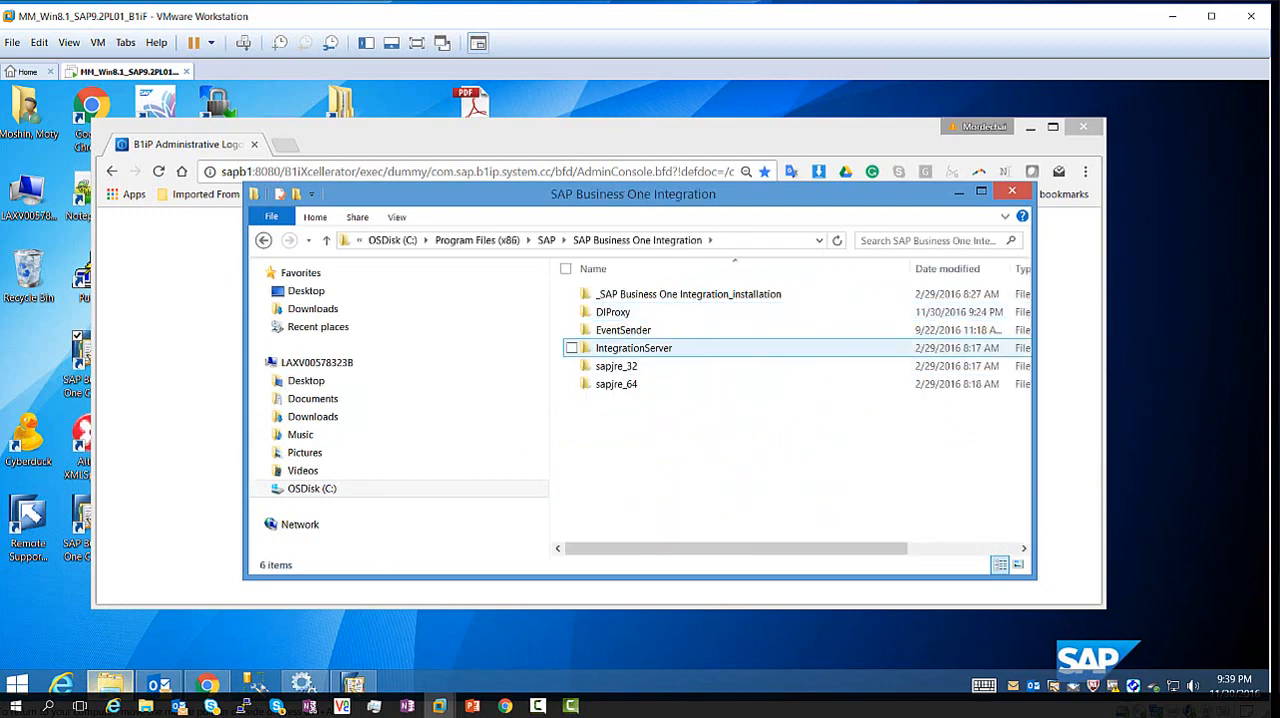
pyautogui.doubleClick(634, 347)
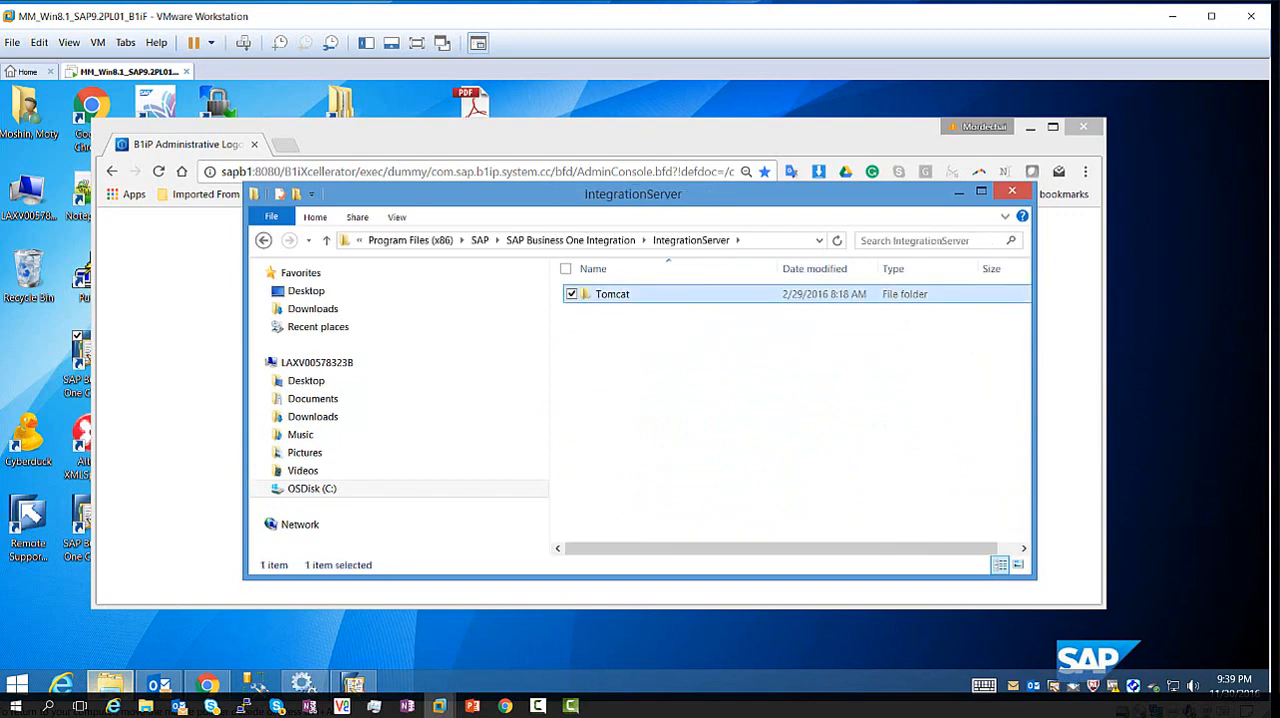
pyautogui.doubleClick(612, 293)
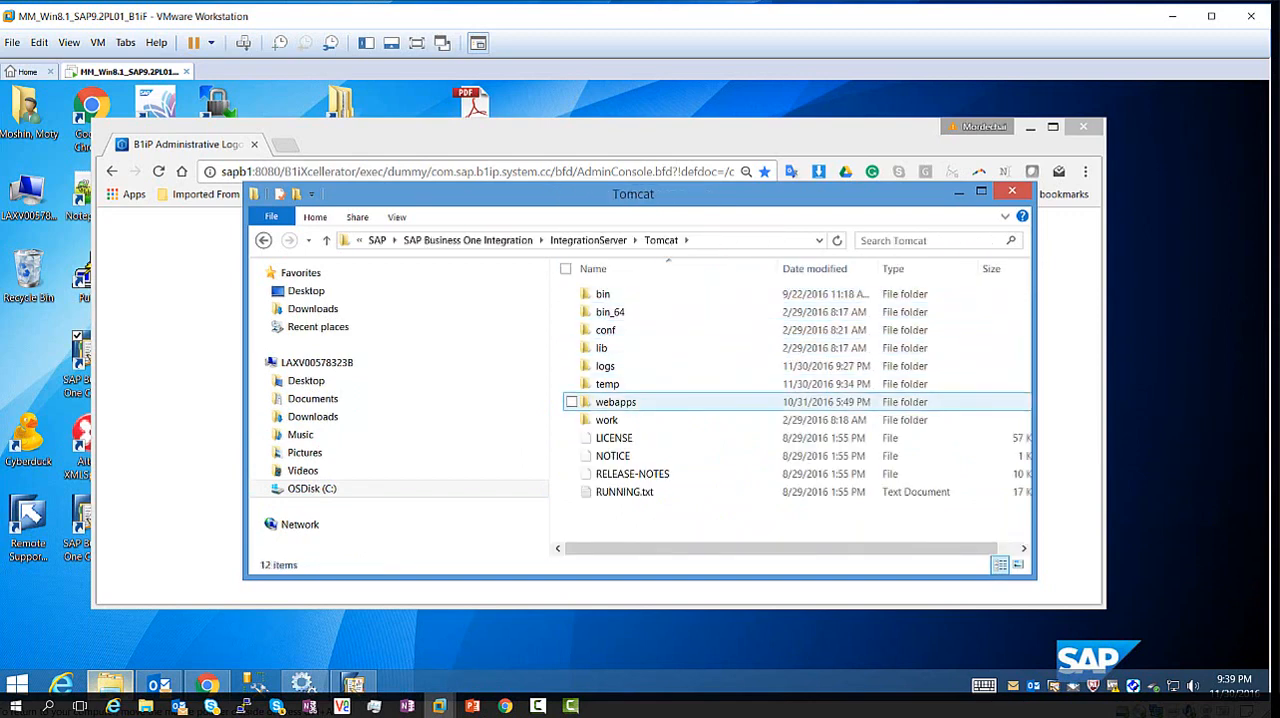
pyautogui.doubleClick(615, 401)
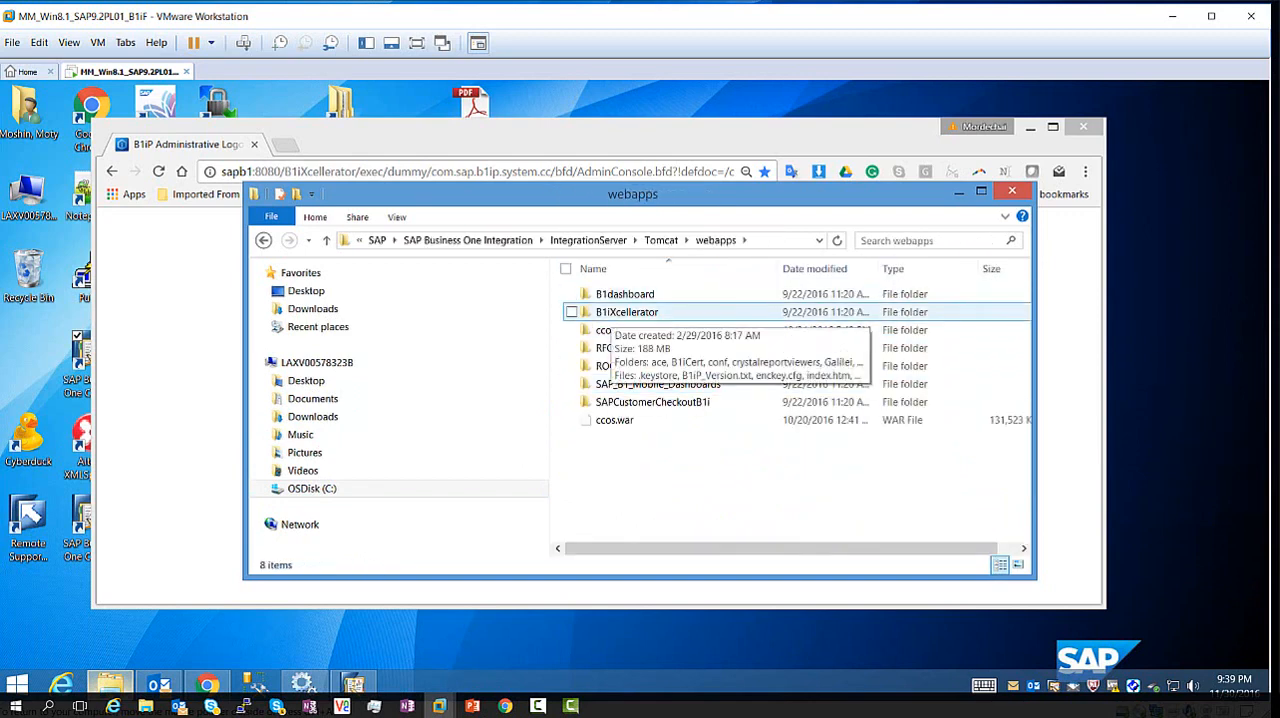
pyautogui.doubleClick(629, 311)
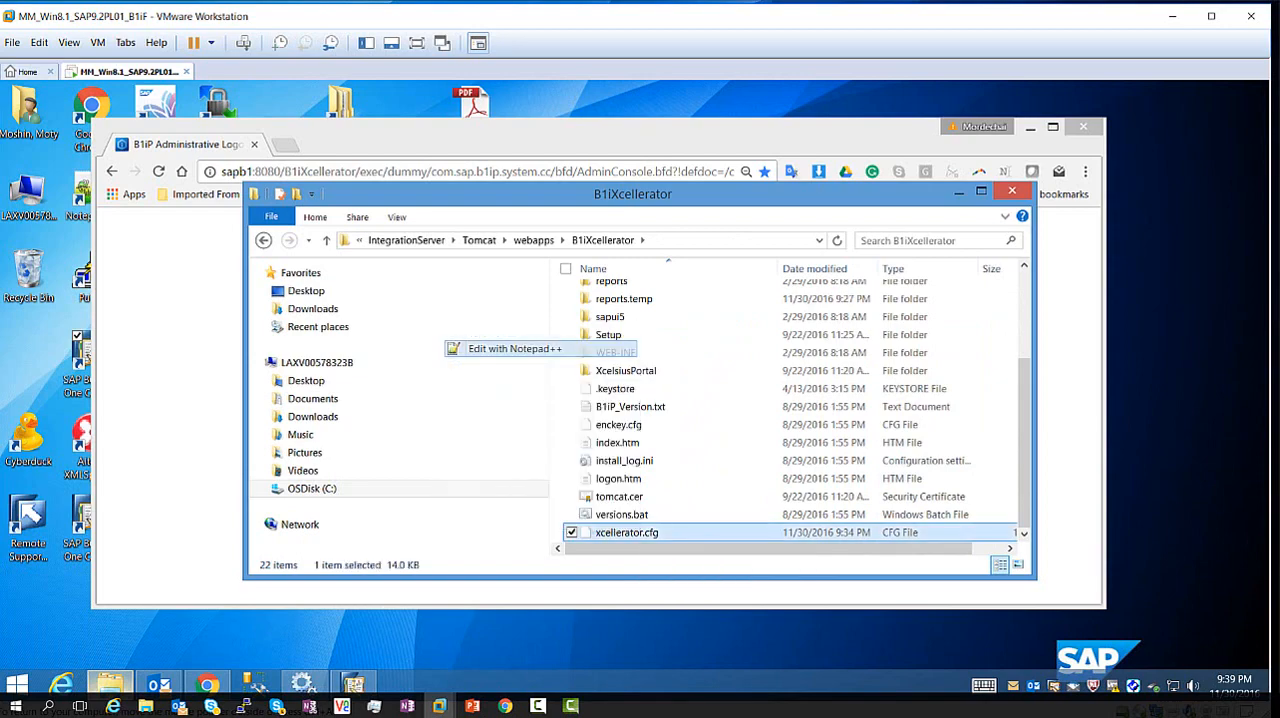
# Edit xcellerator.cfg in Notepad++ to set safemode true, accepting the administrator relaunch to save
pyautogui.click(510, 348)
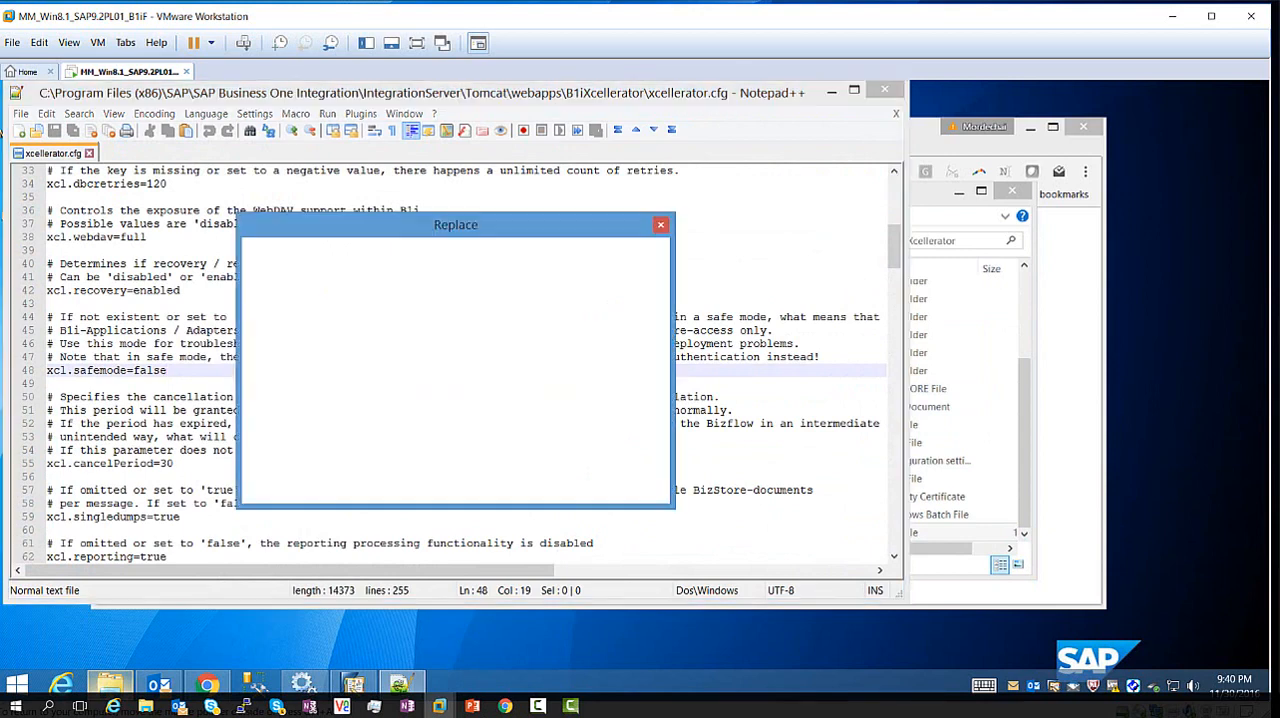
pyautogui.click(255, 245)
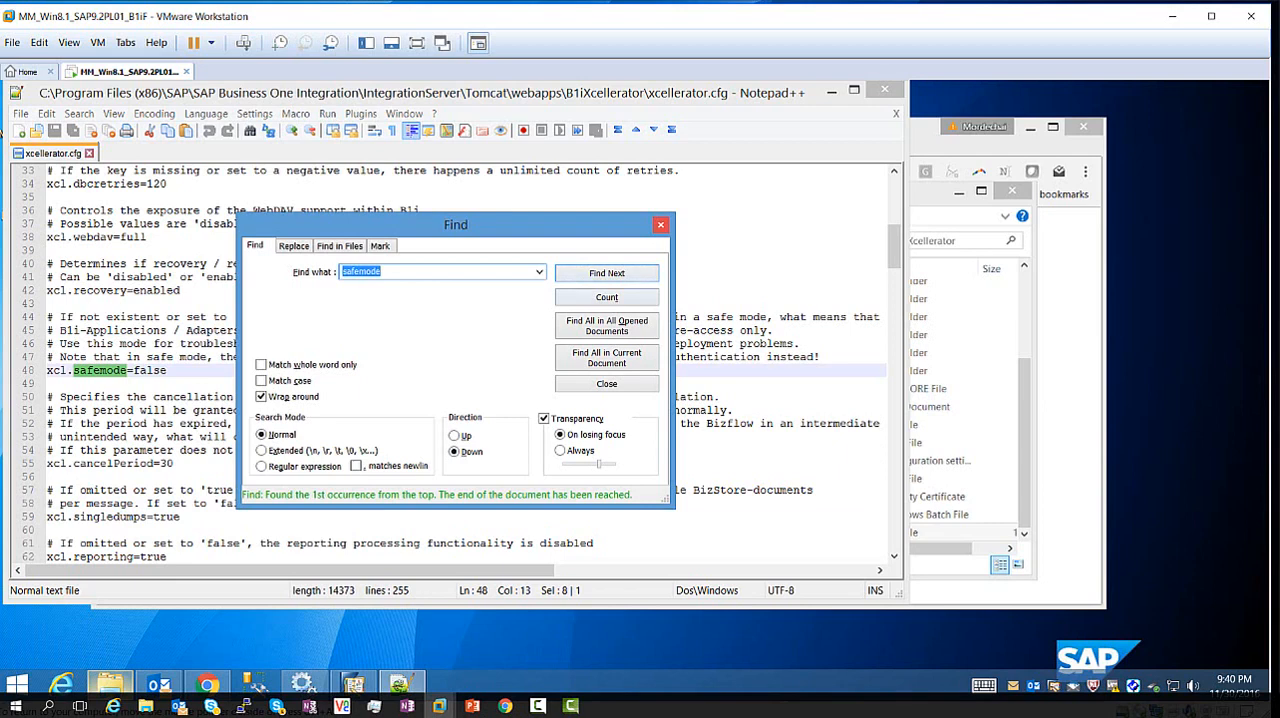
pyautogui.click(606, 383)
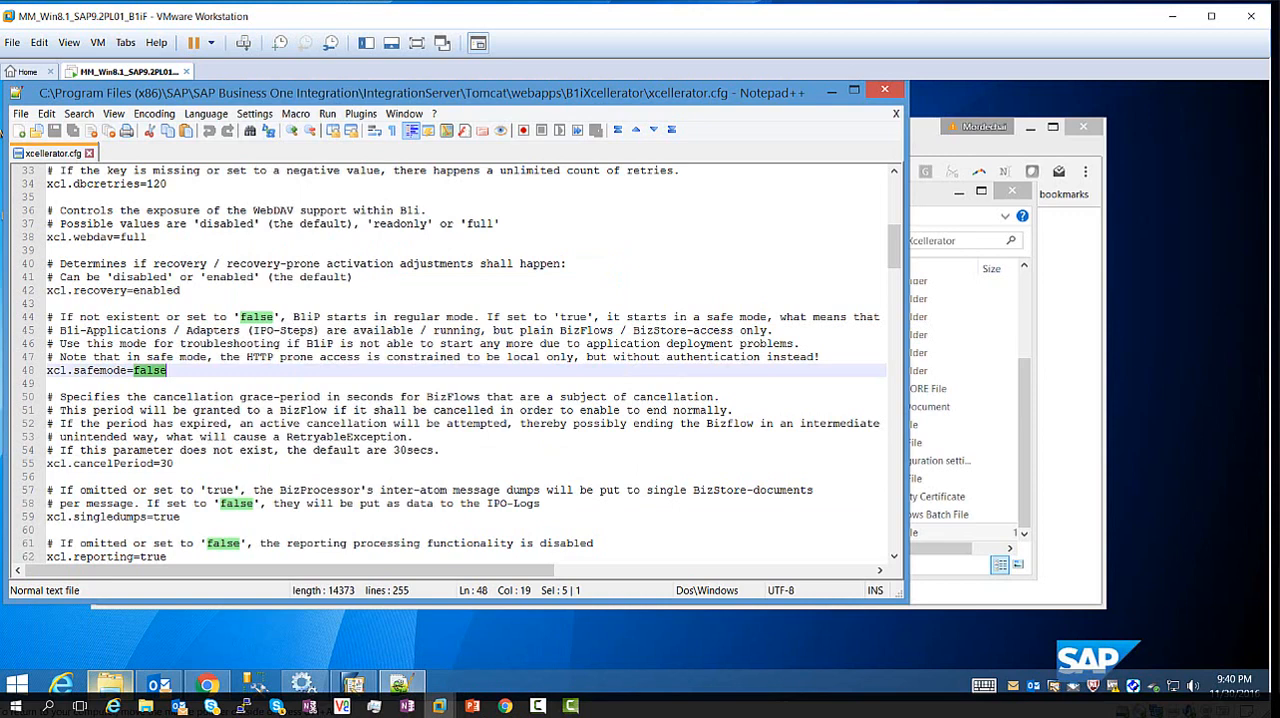
pyautogui.write('true')
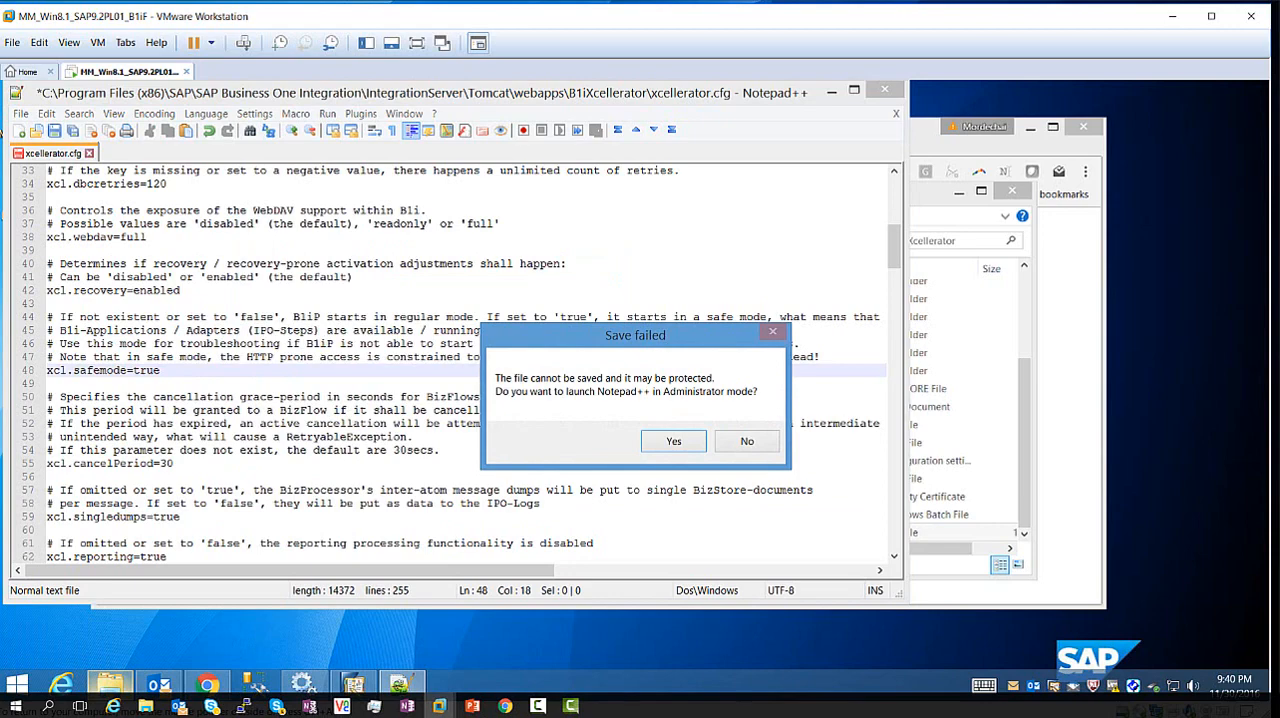
pyautogui.click(673, 440)
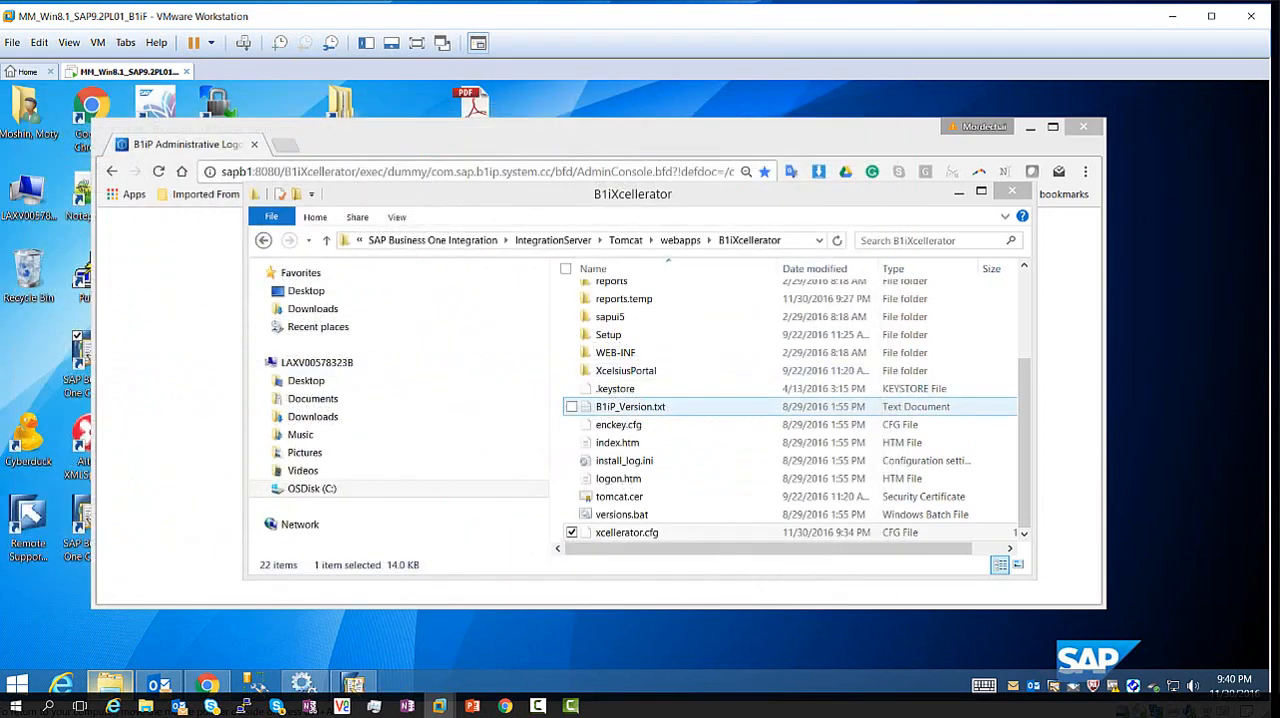
# Restart the SAP Business One Integration Service from the Services console
pyautogui.doubleClick(625, 532)
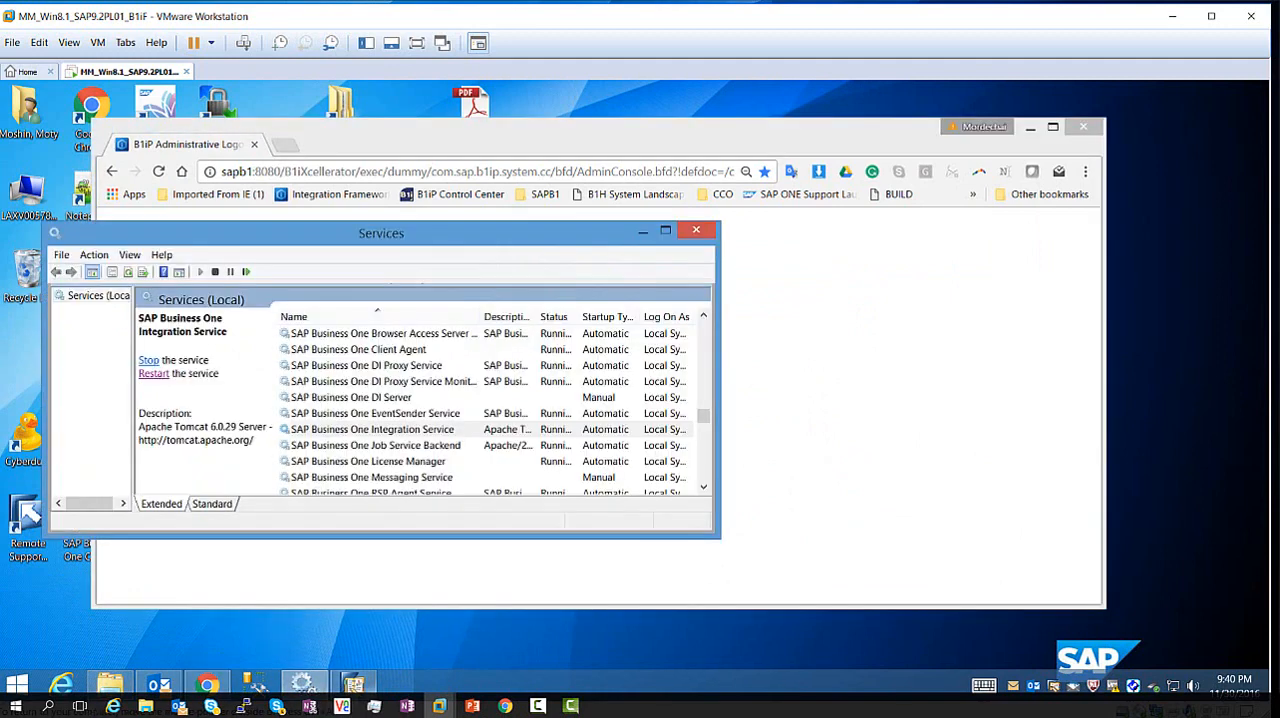
pyautogui.click(370, 429)
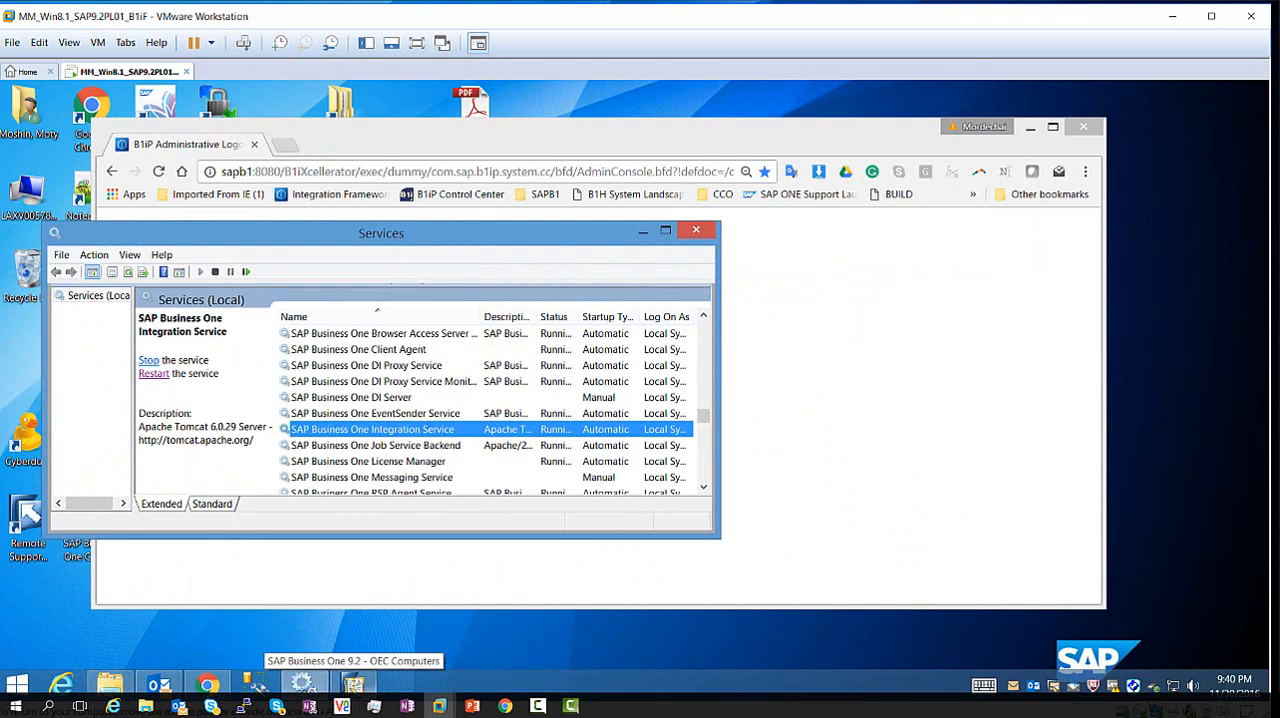
pyautogui.click(148, 359)
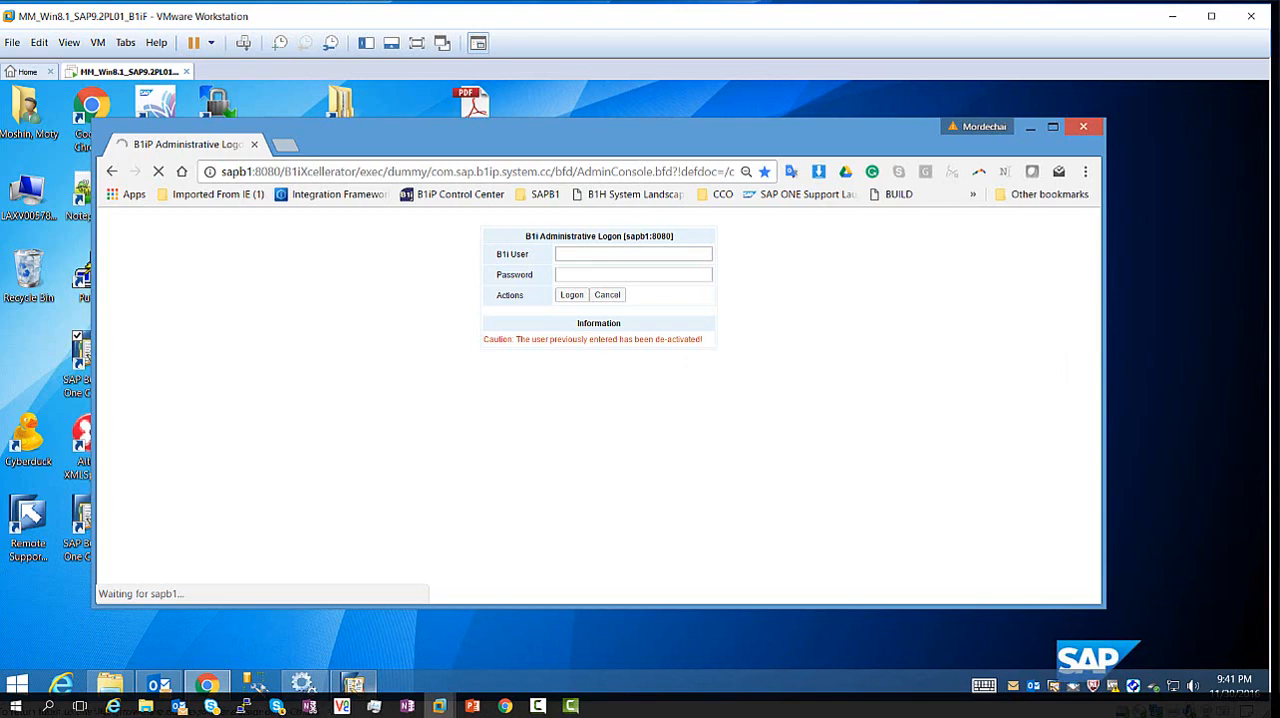
# Log on to the B1i administration console, which reports a safe-mode execution error
pyautogui.click(572, 294)
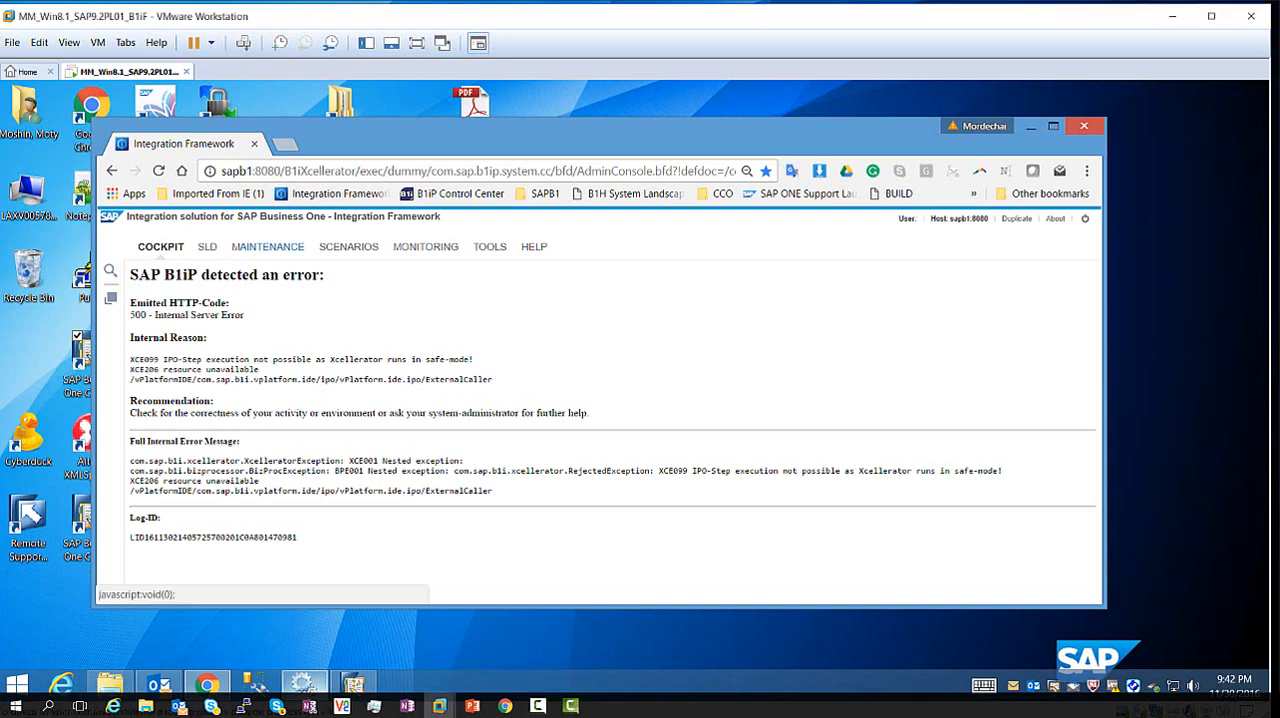
# Open the MAINTENANCE tab showing the Safe Mode notice and configuration pages
pyautogui.click(267, 246)
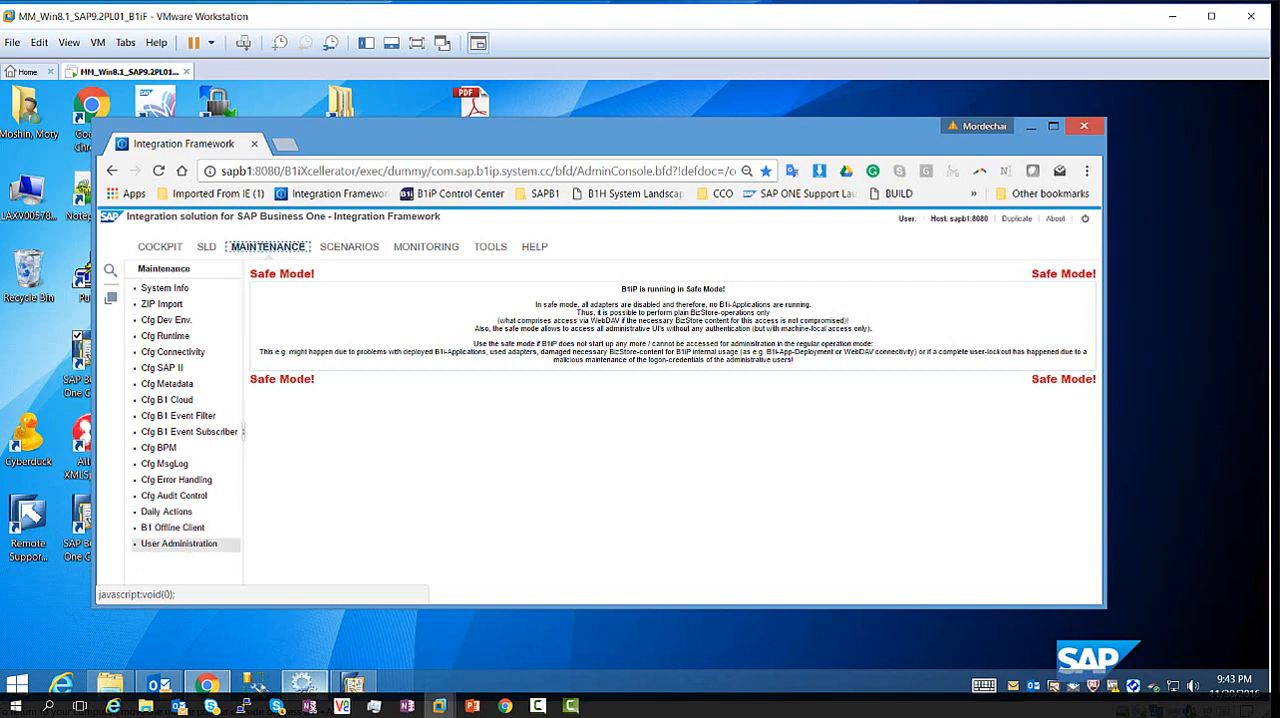
# Open User Administration, review the two sessions in Session Control, then close the monitor
pyautogui.click(178, 543)
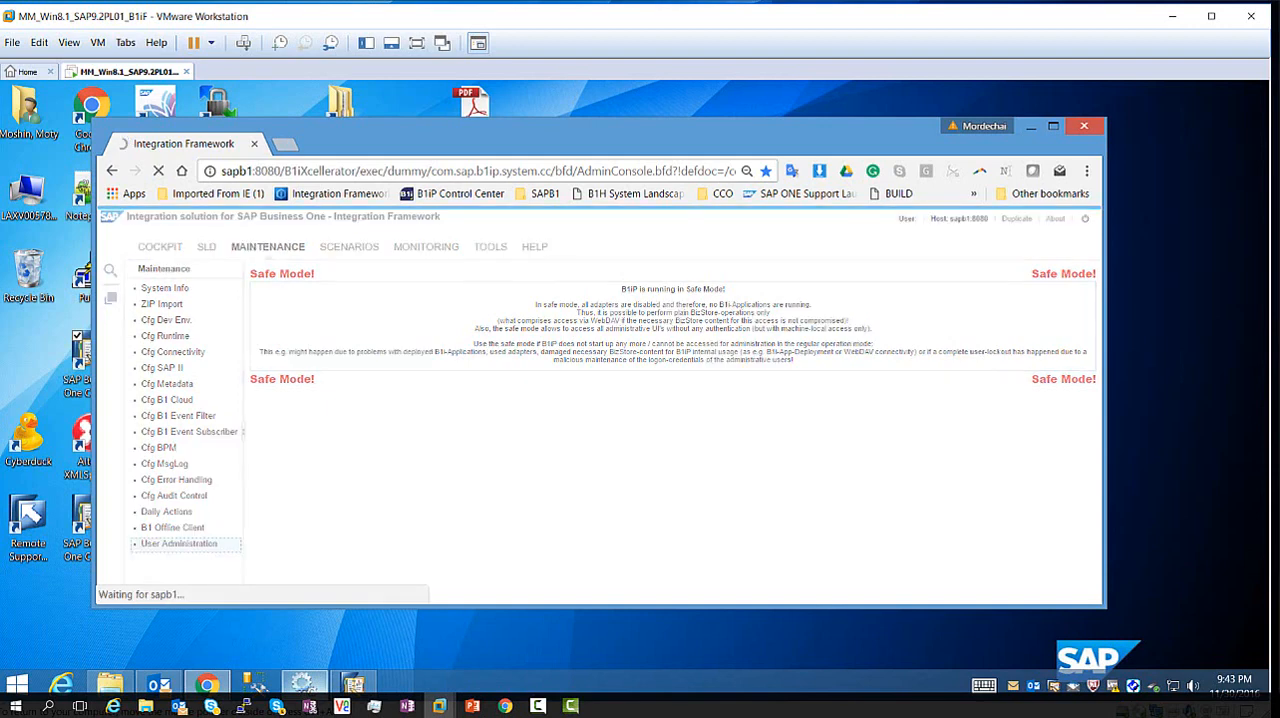
pyautogui.click(178, 543)
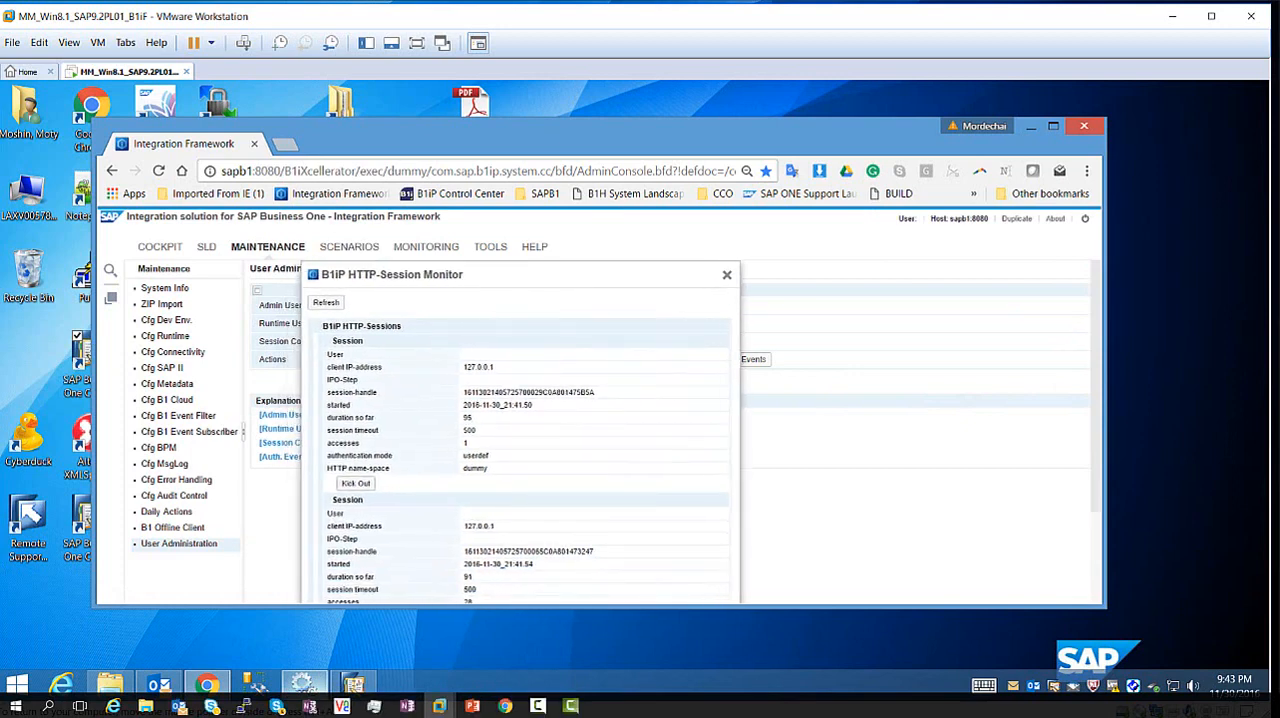
pyautogui.click(726, 274)
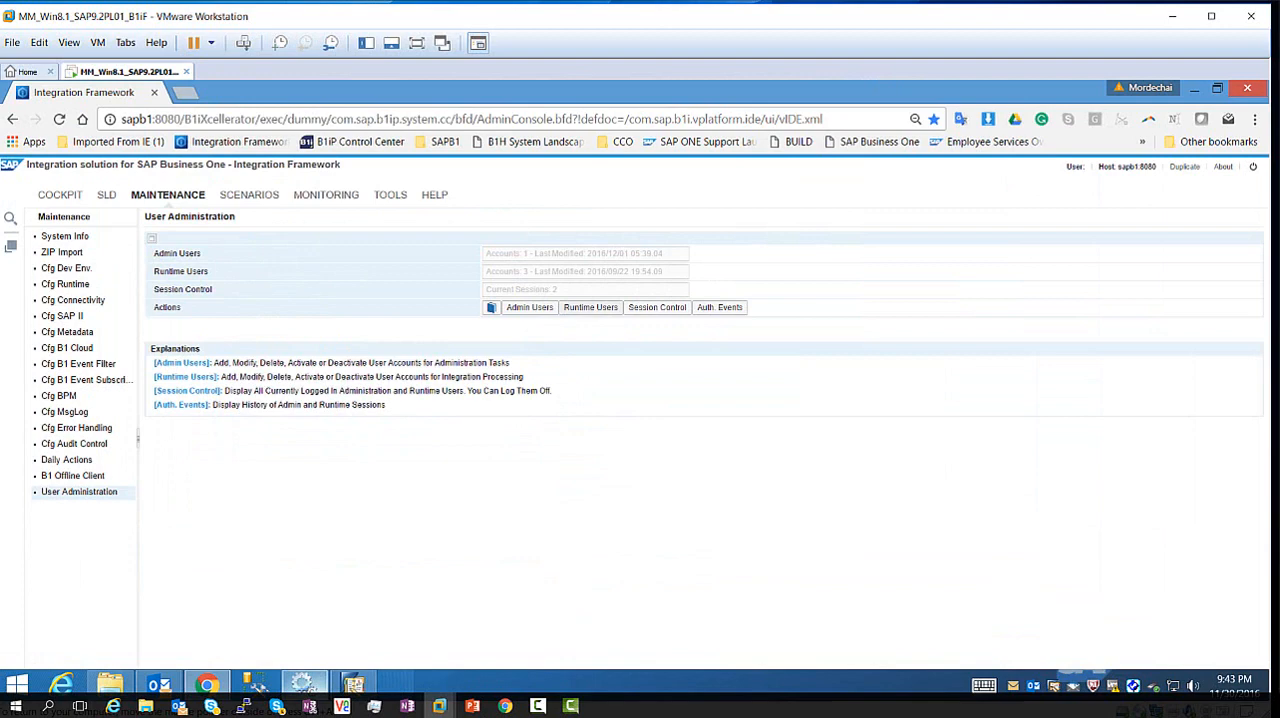
pyautogui.moveTo(529, 307)
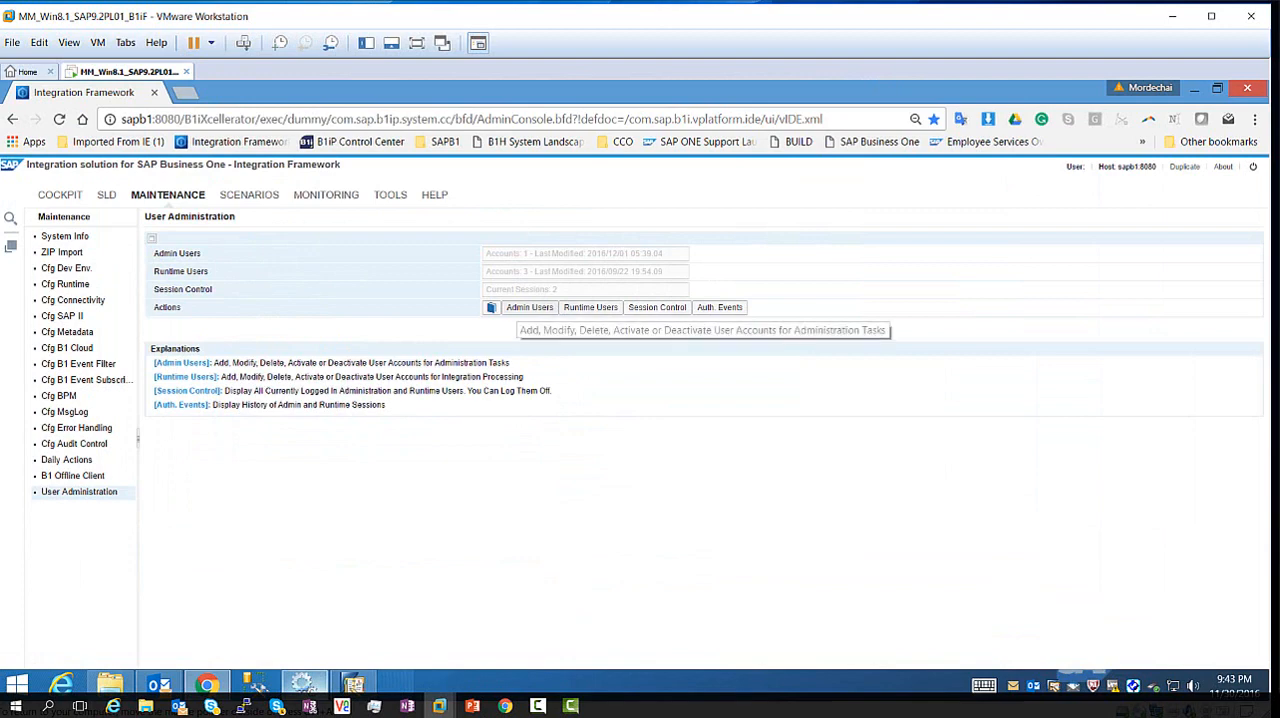
# Open the Admin Users list showing B1iadmin as Administrator with Active false
pyautogui.click(529, 307)
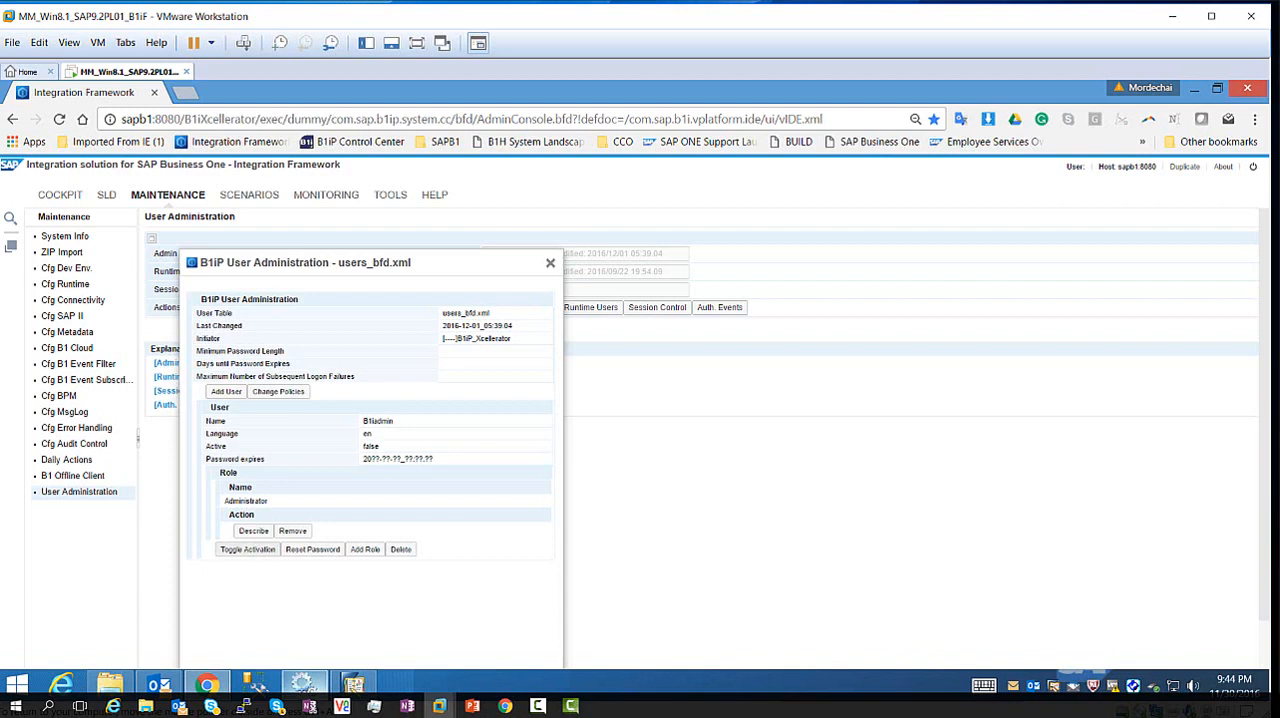
pyautogui.moveTo(312, 549)
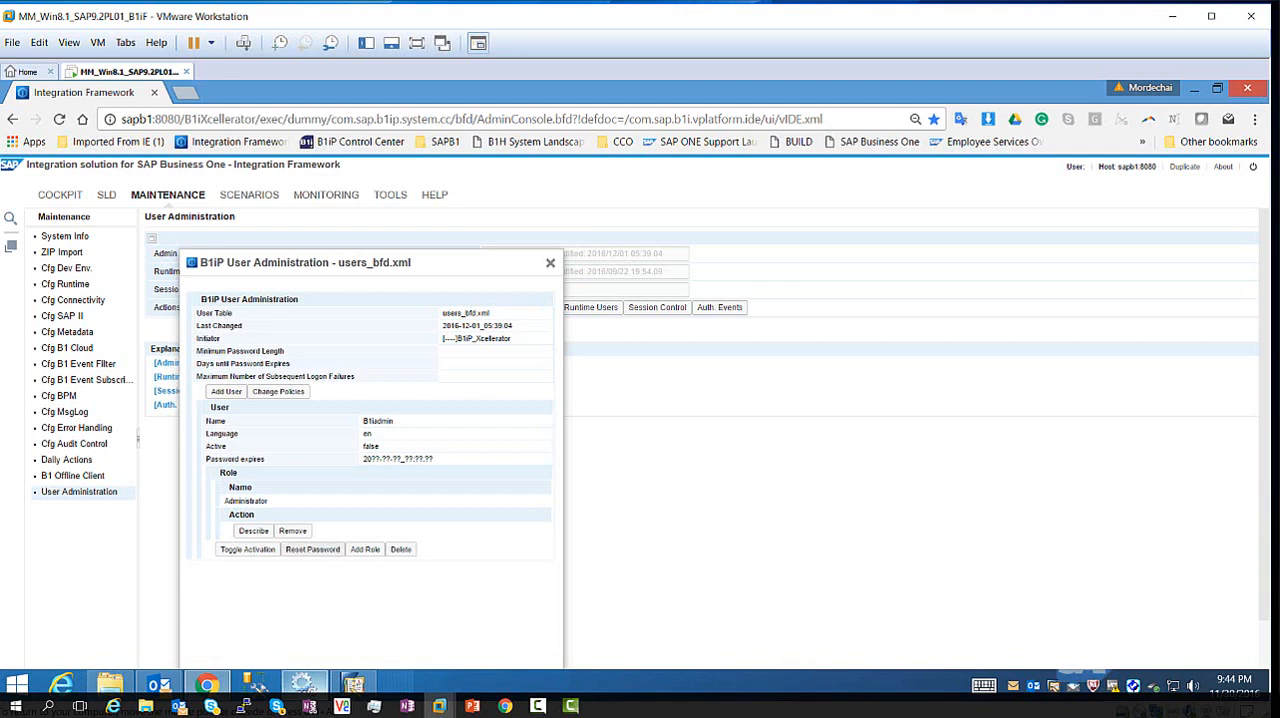
pyautogui.moveTo(312, 549)
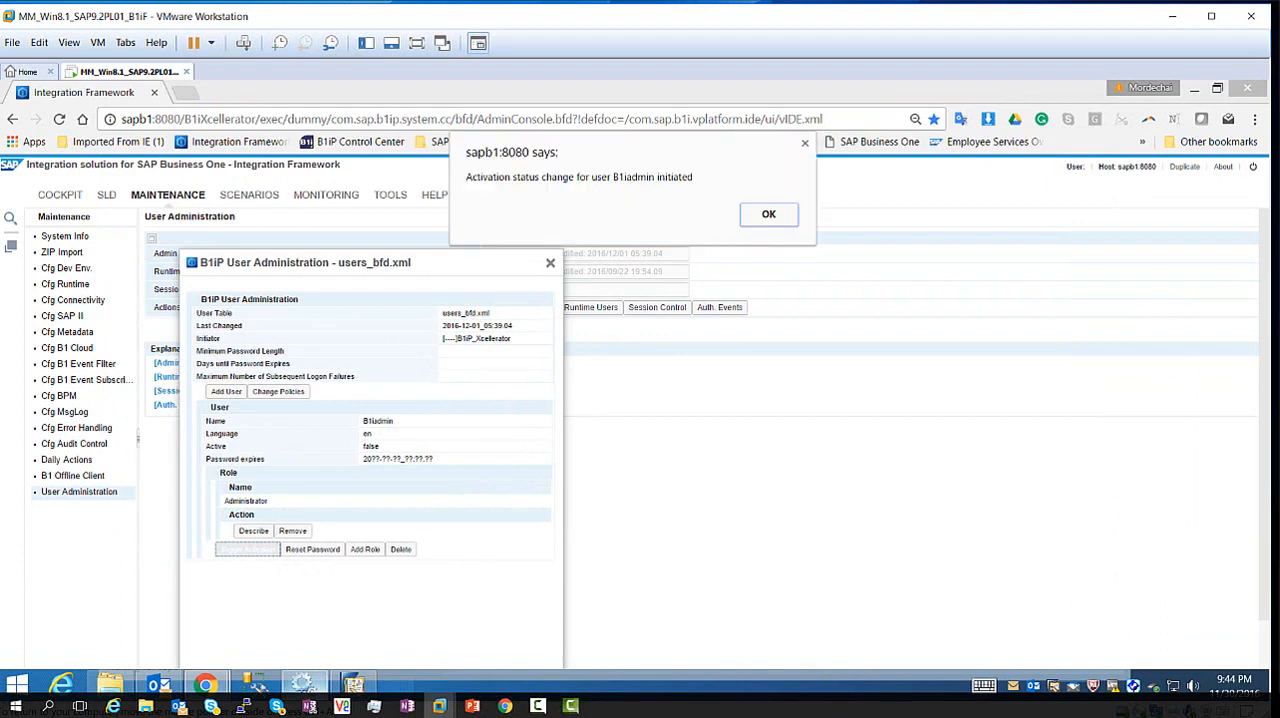
# Dismiss the status message confirming B1iadmin's Active flag is now true
pyautogui.click(769, 214)
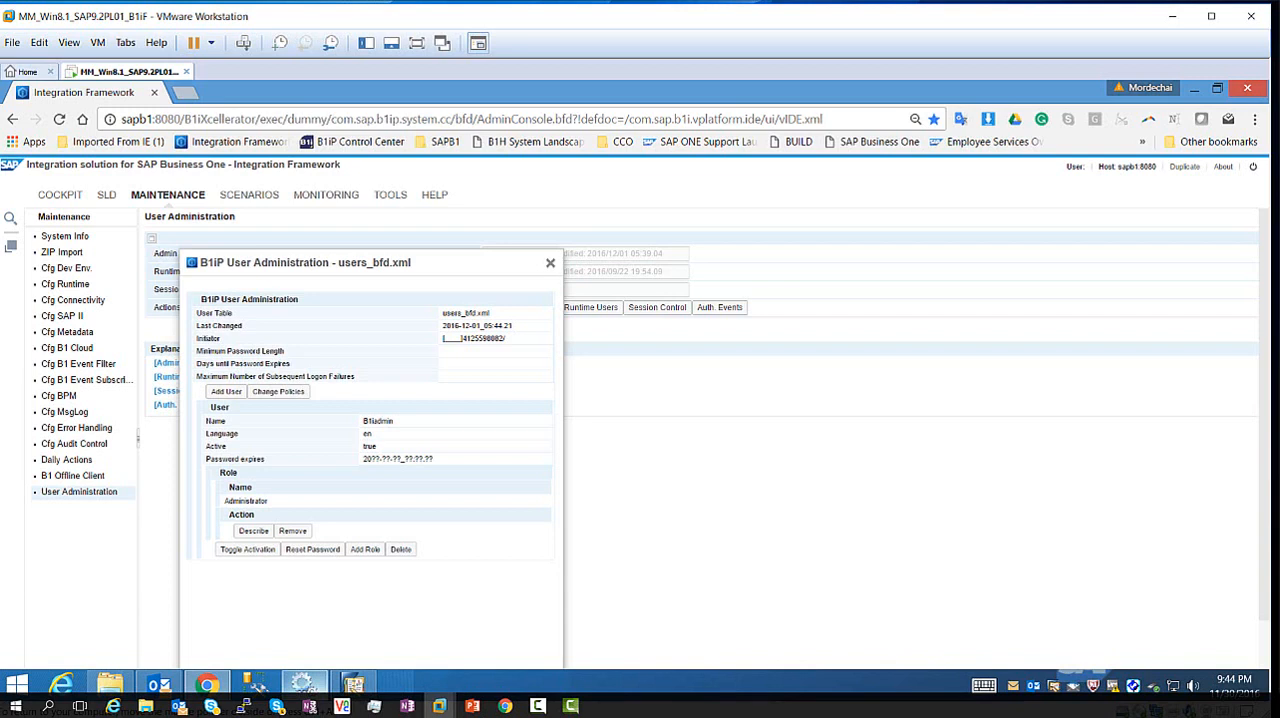
pyautogui.moveTo(312, 549)
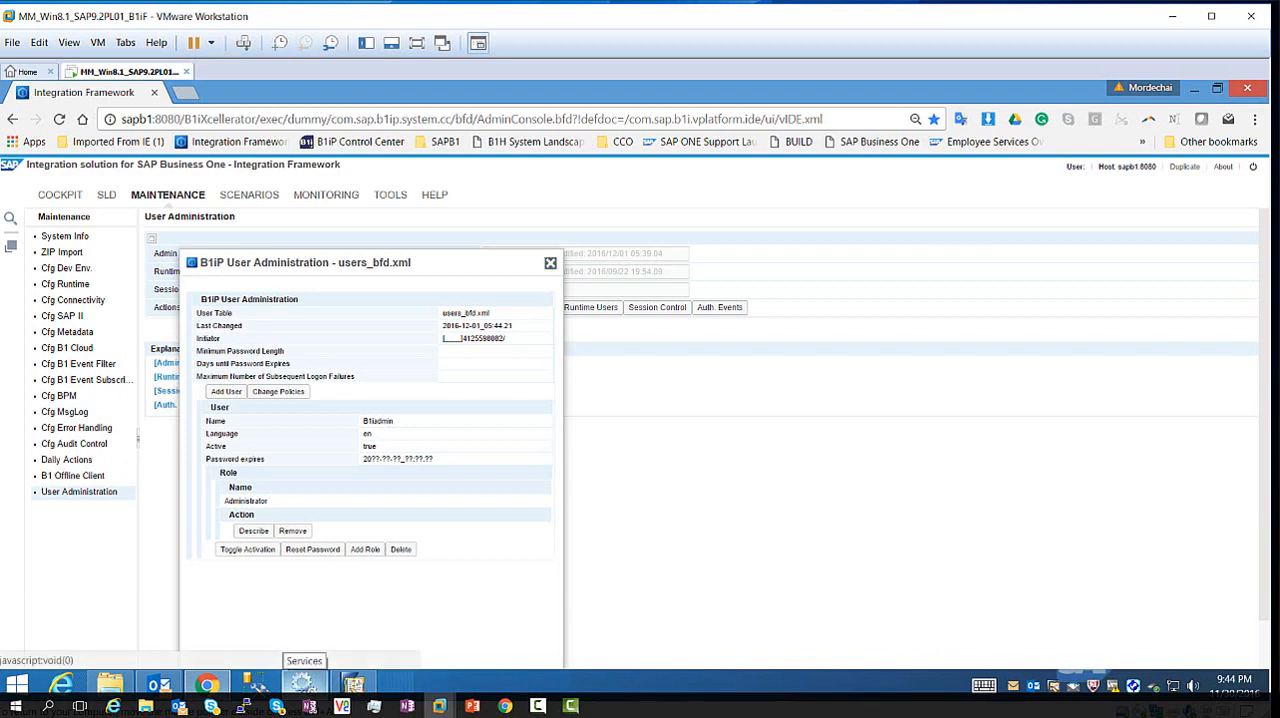
# Open xcellerator.cfg from the B1iXcellerator folder in Notepad++
pyautogui.click(550, 262)
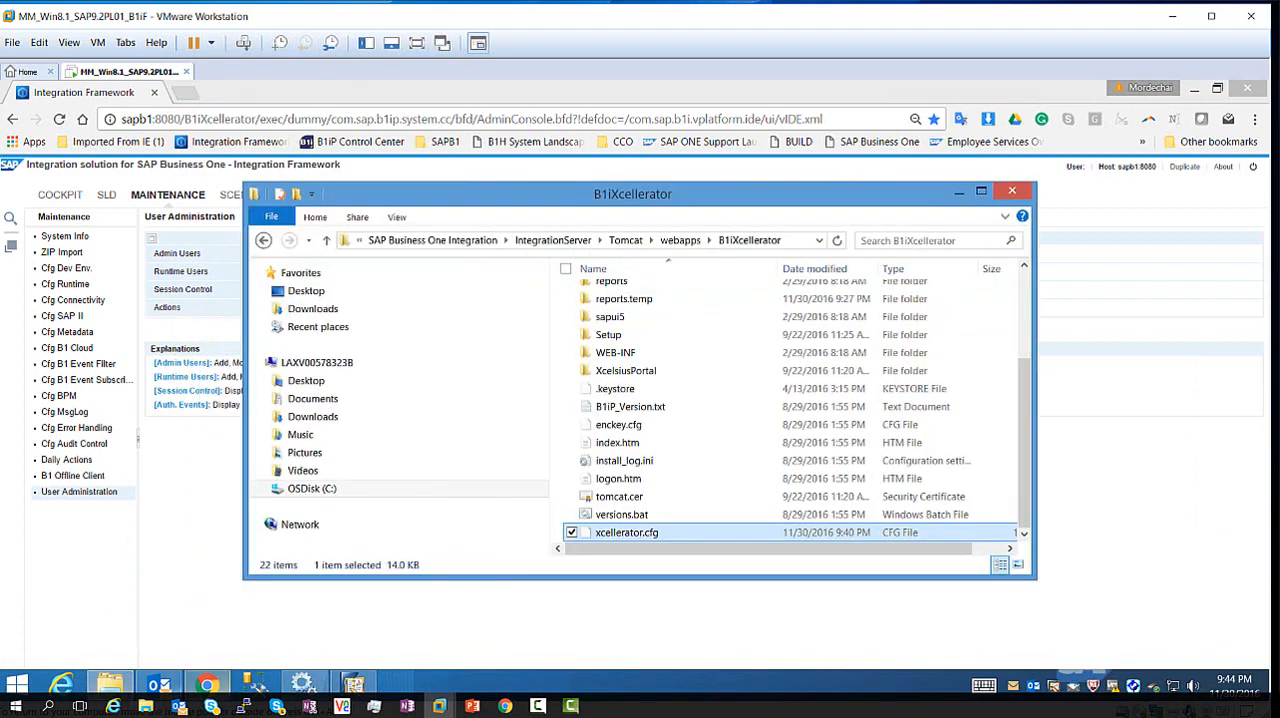
pyautogui.rightClick(624, 532)
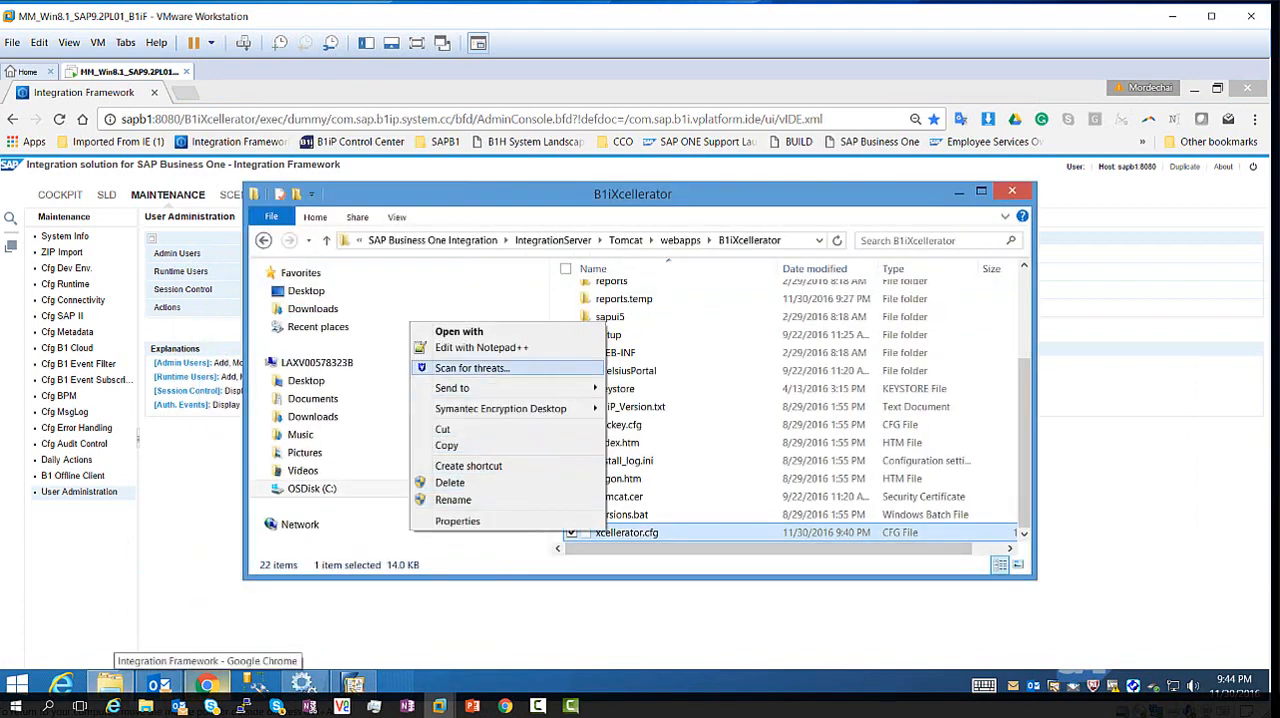
pyautogui.click(480, 347)
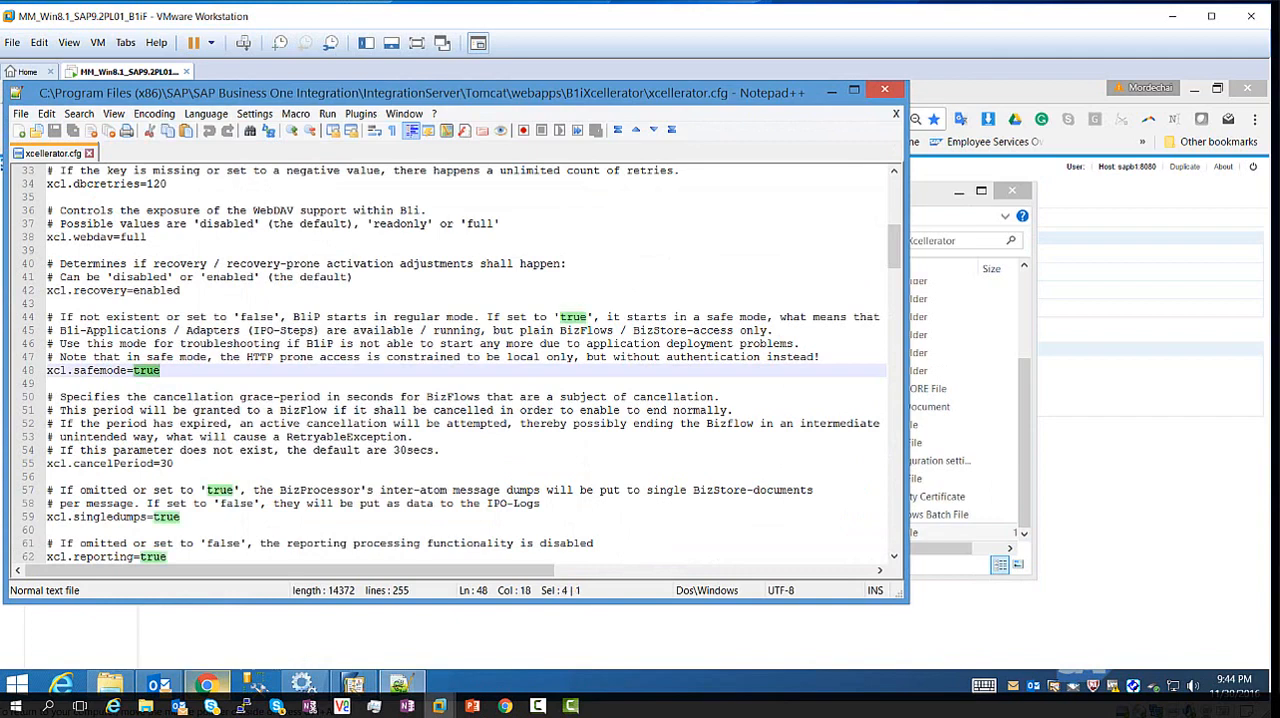
# Set xcl.safemode to false and save, relaunching Notepad++ as administrator
pyautogui.write('fals')
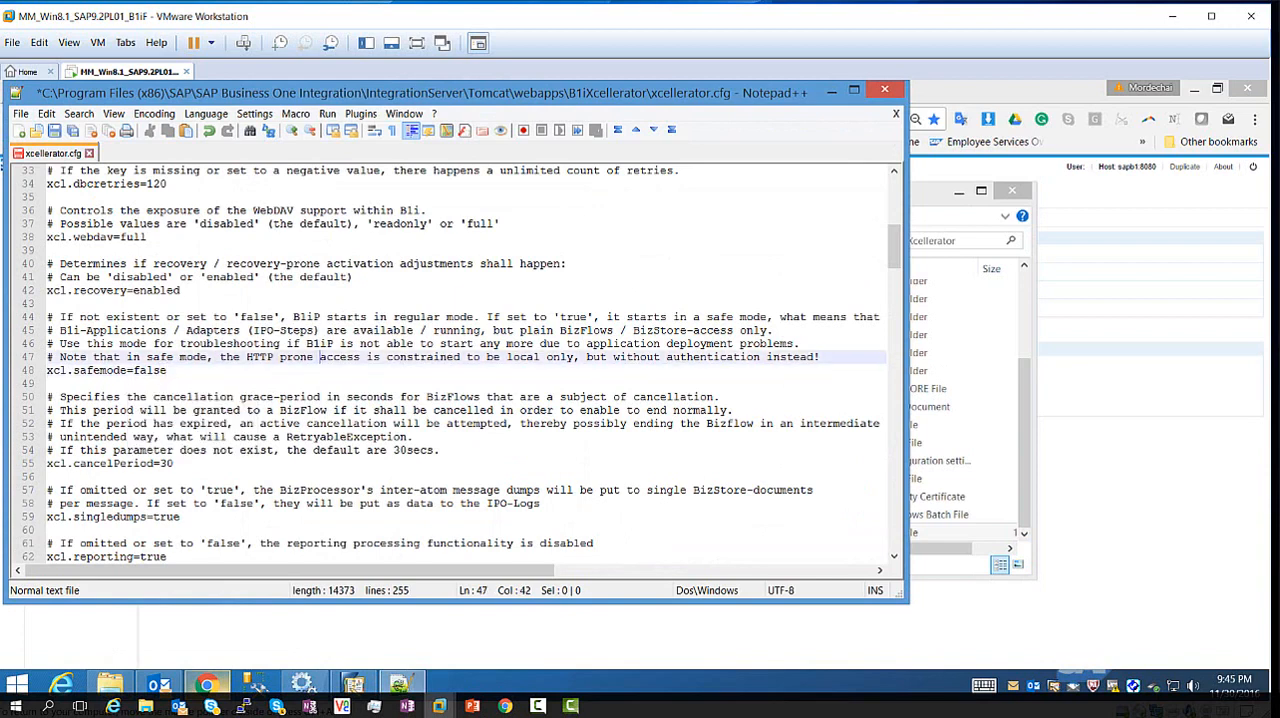
pyautogui.press('ctrl+s')
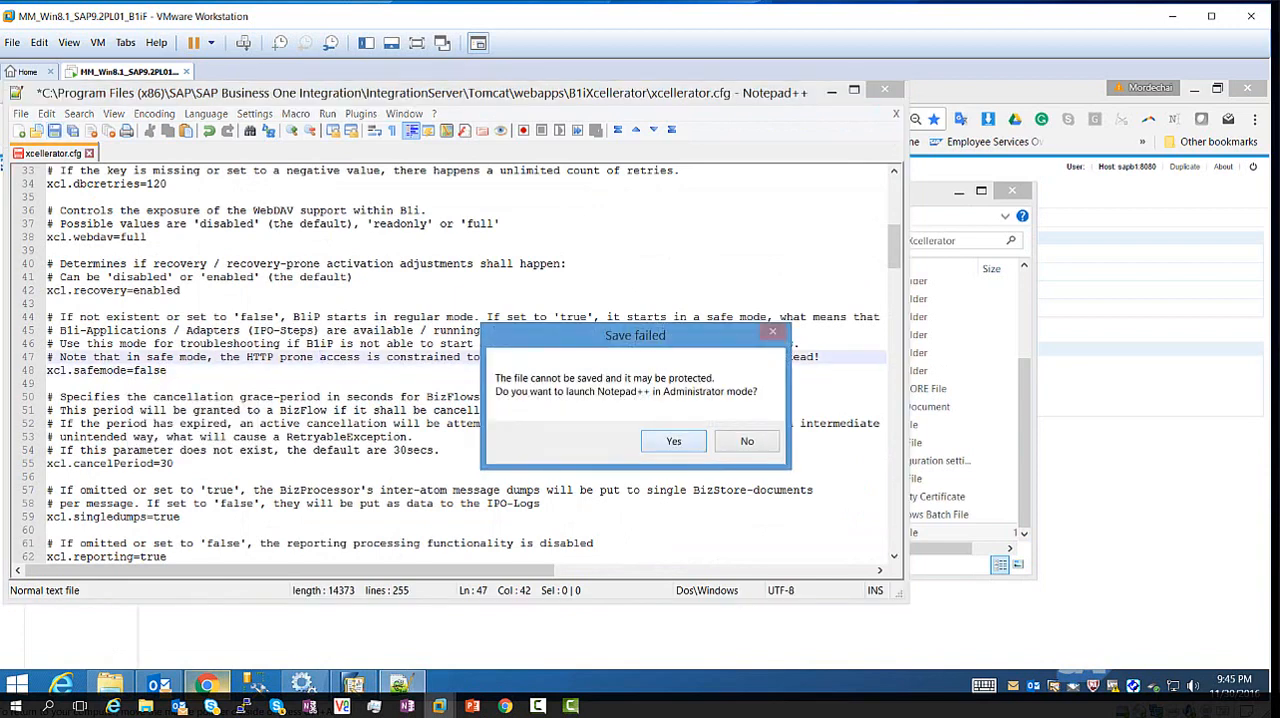
pyautogui.click(673, 441)
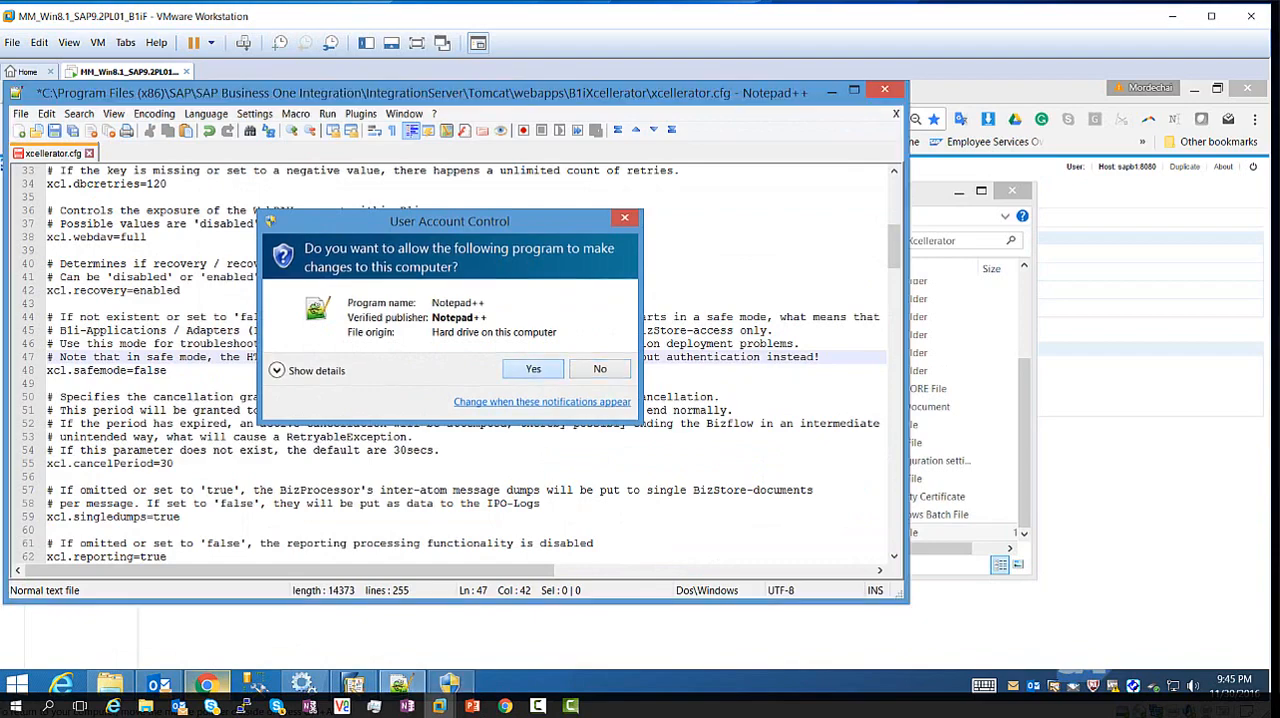
pyautogui.click(532, 368)
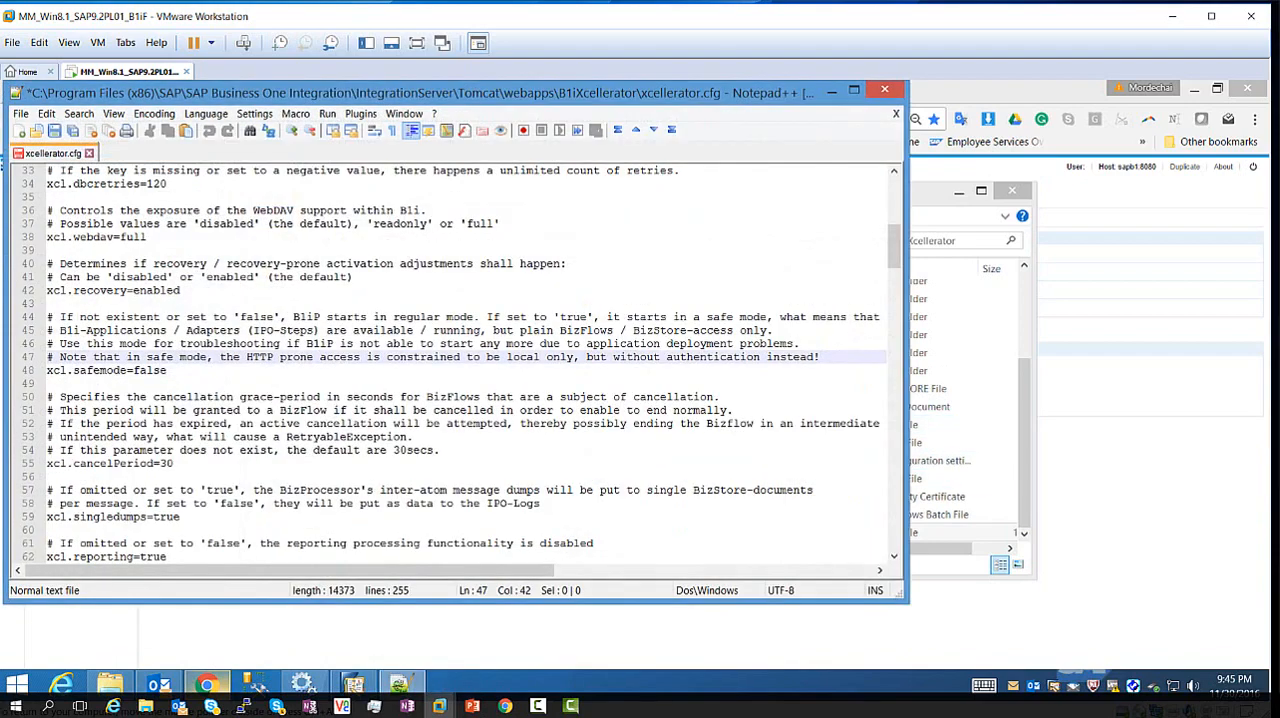
pyautogui.press('ctrl+s')
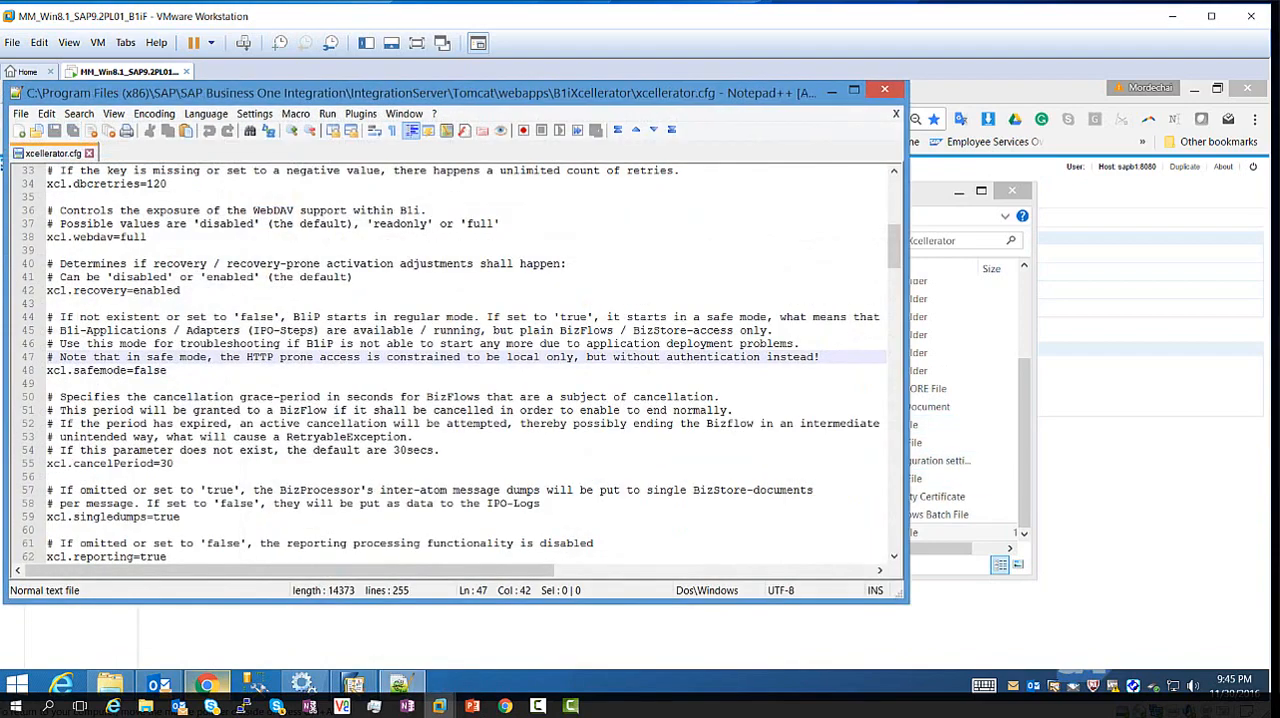
pyautogui.moveTo(839, 90)
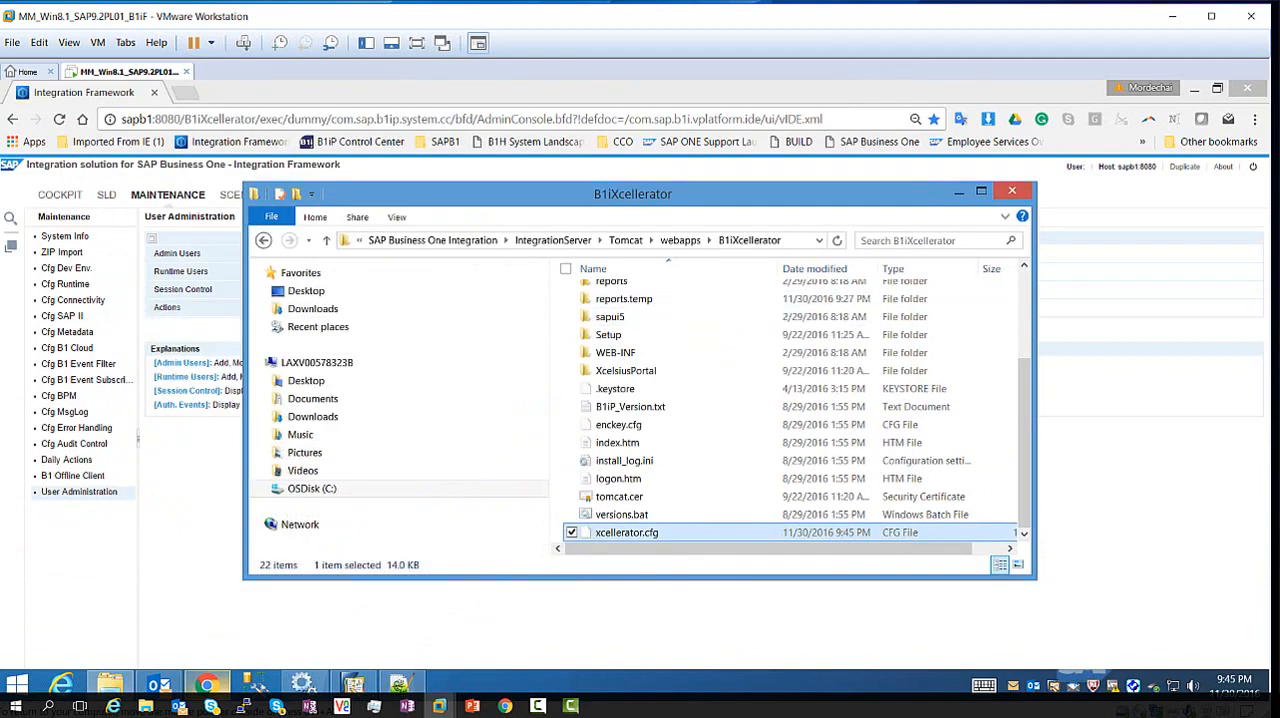
# Restart the SAP Business One Integration Service and return to the B1i logon page
pyautogui.click(1011, 190)
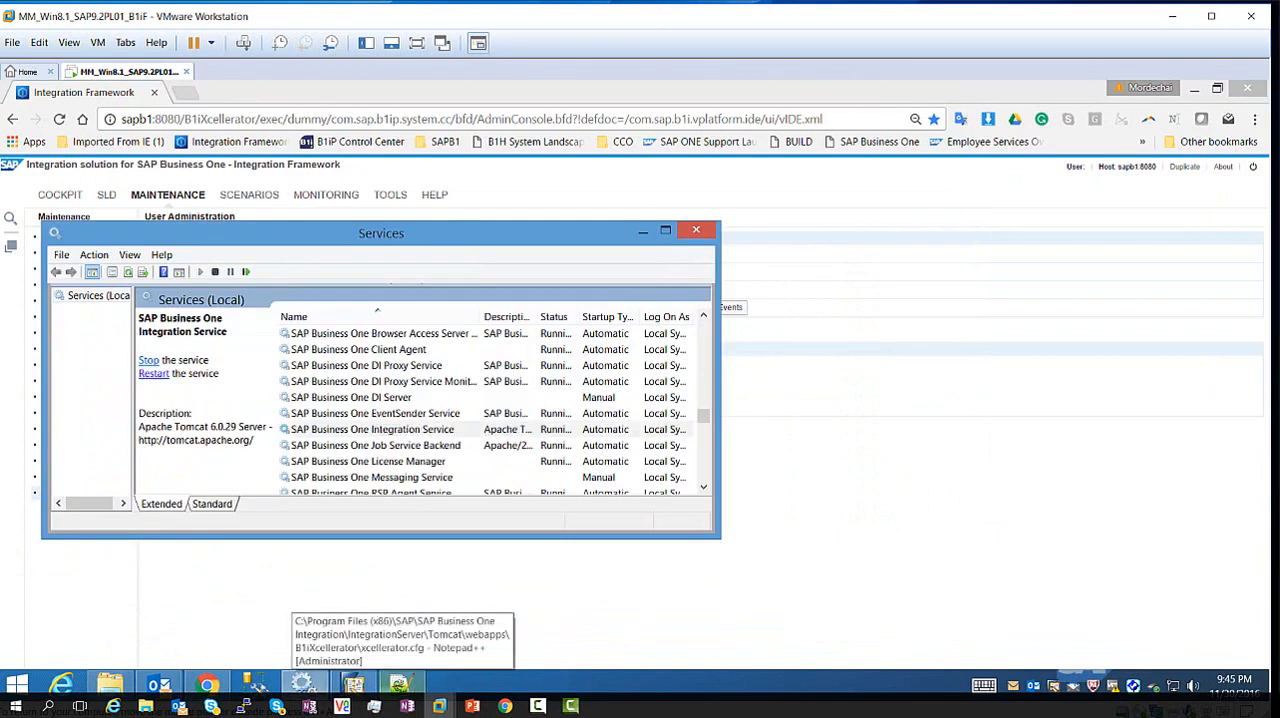
pyautogui.click(148, 360)
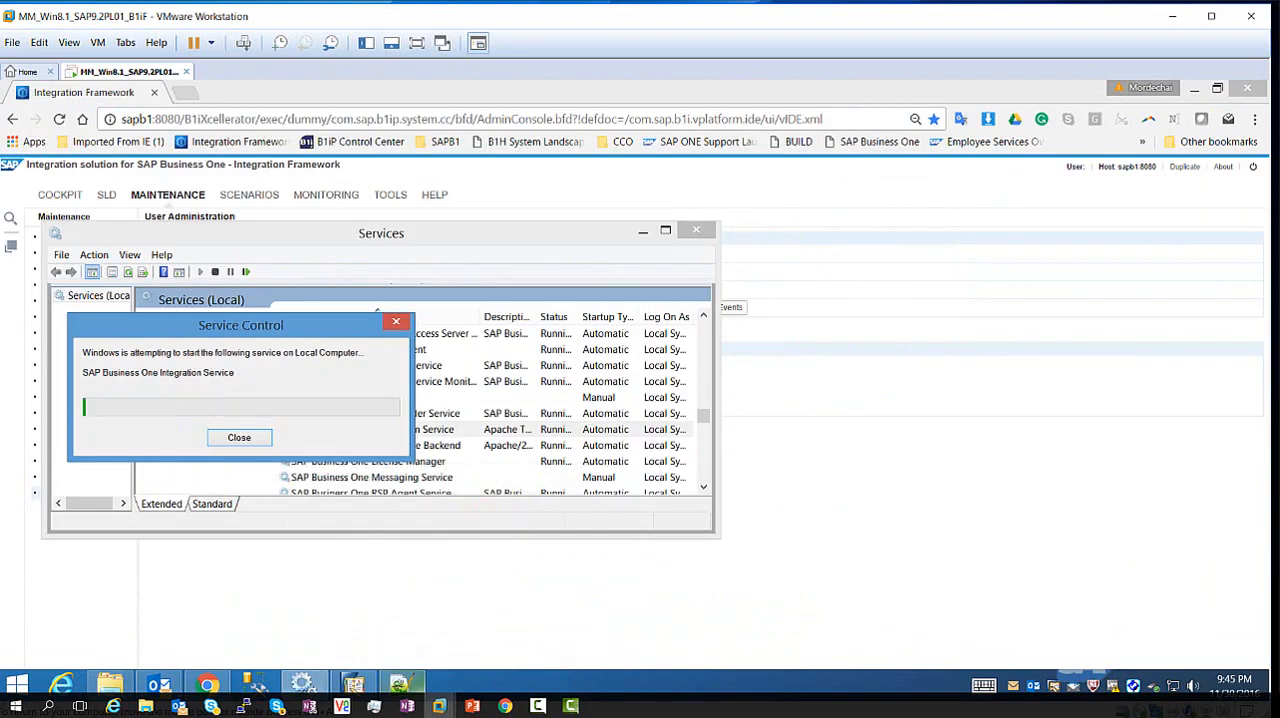
pyautogui.click(239, 437)
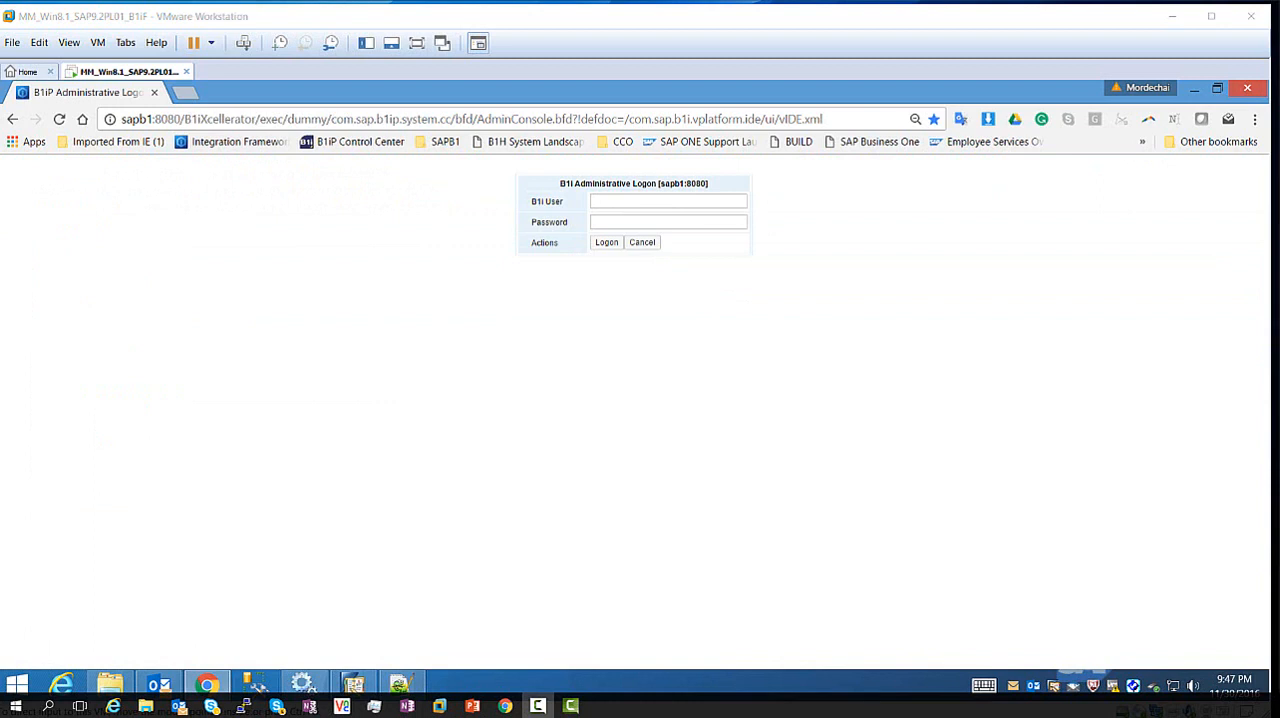
# Log on to B1i as B1iadmin with its password
pyautogui.click(668, 201)
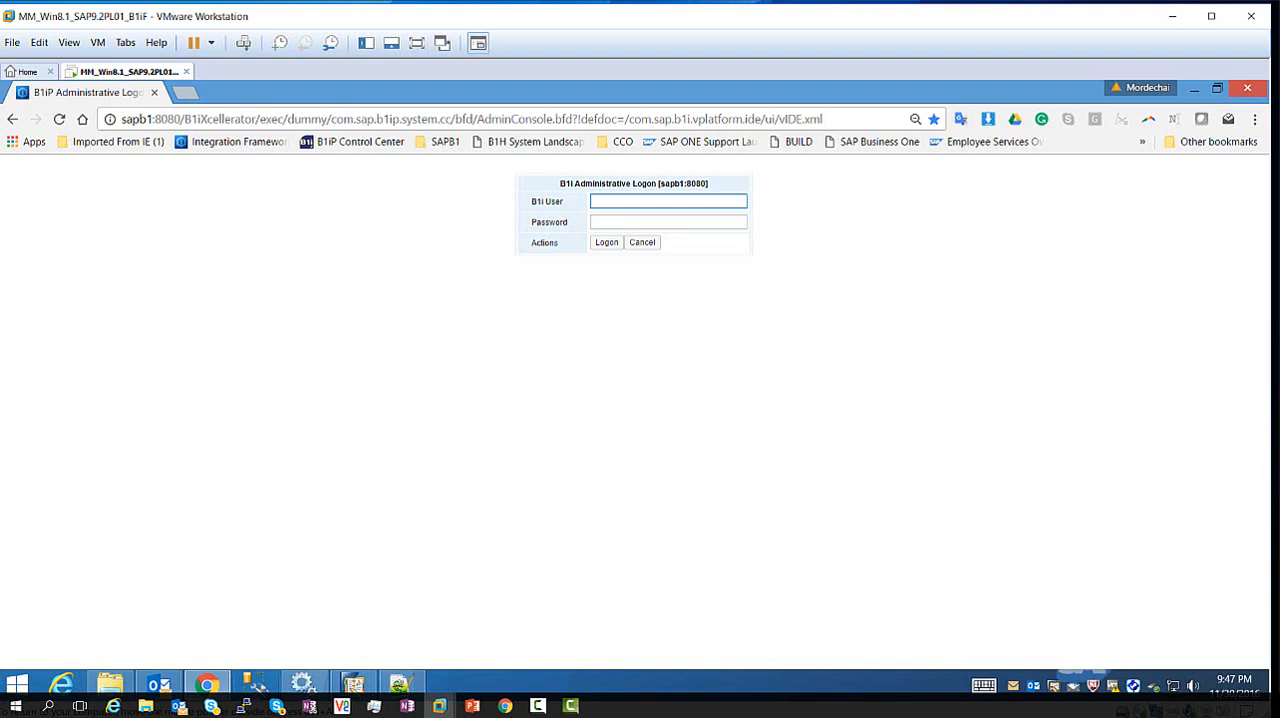
pyautogui.write('B')
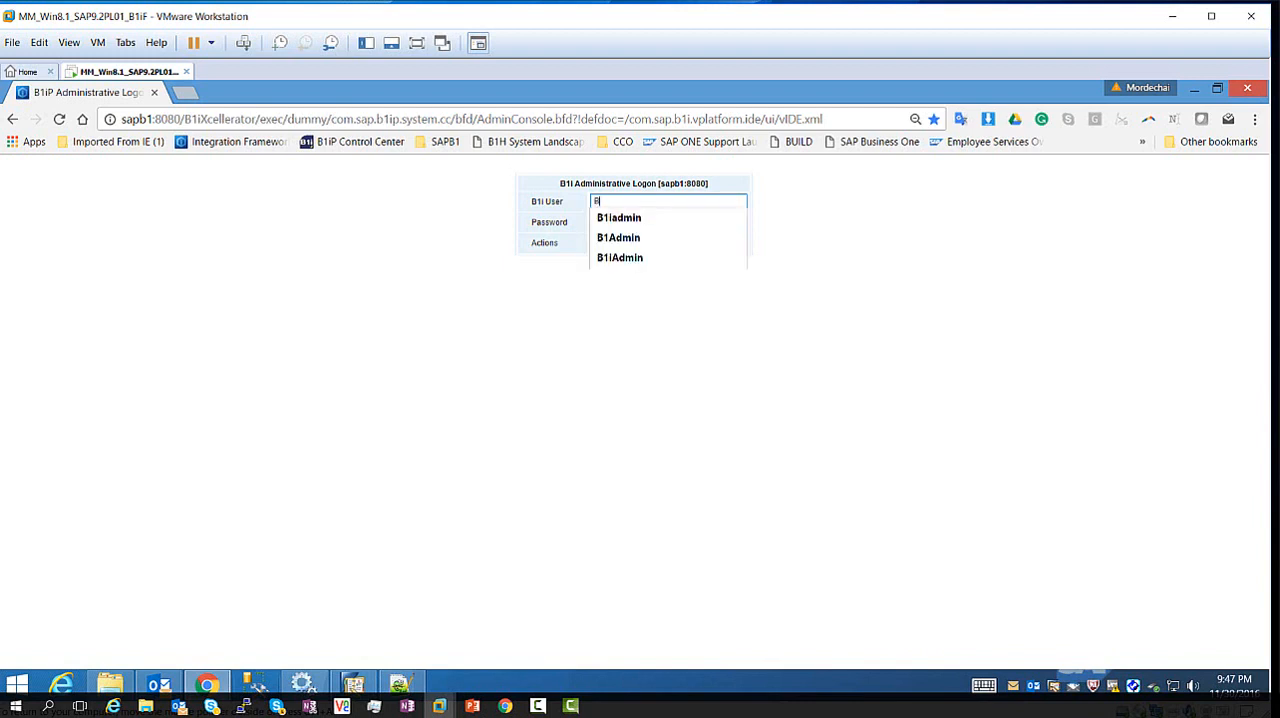
pyautogui.click(618, 217)
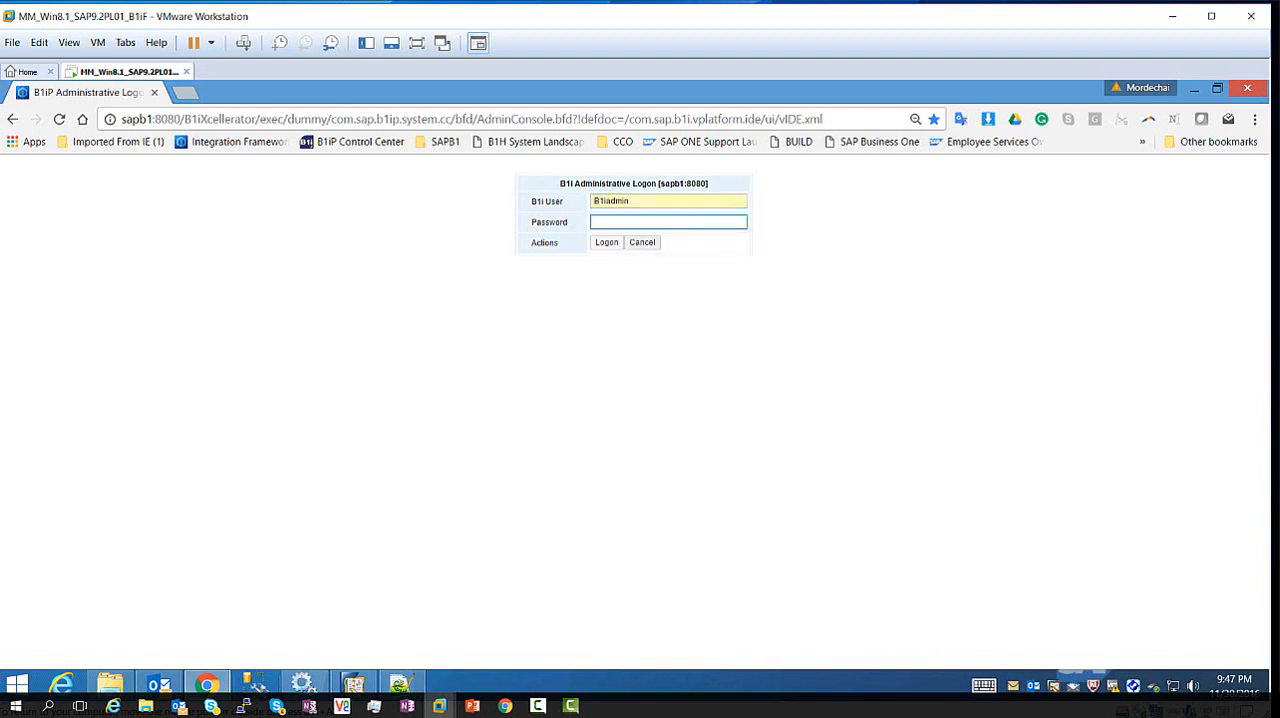
pyautogui.write('••••')
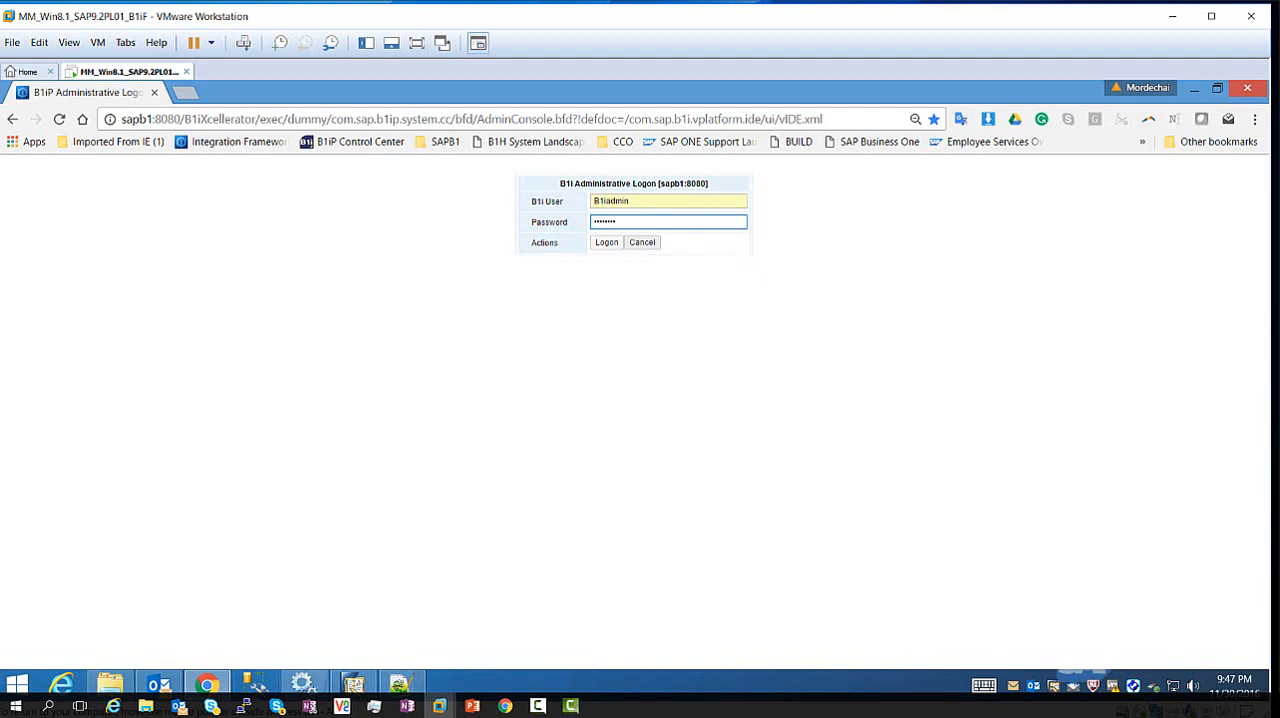
pyautogui.click(606, 242)
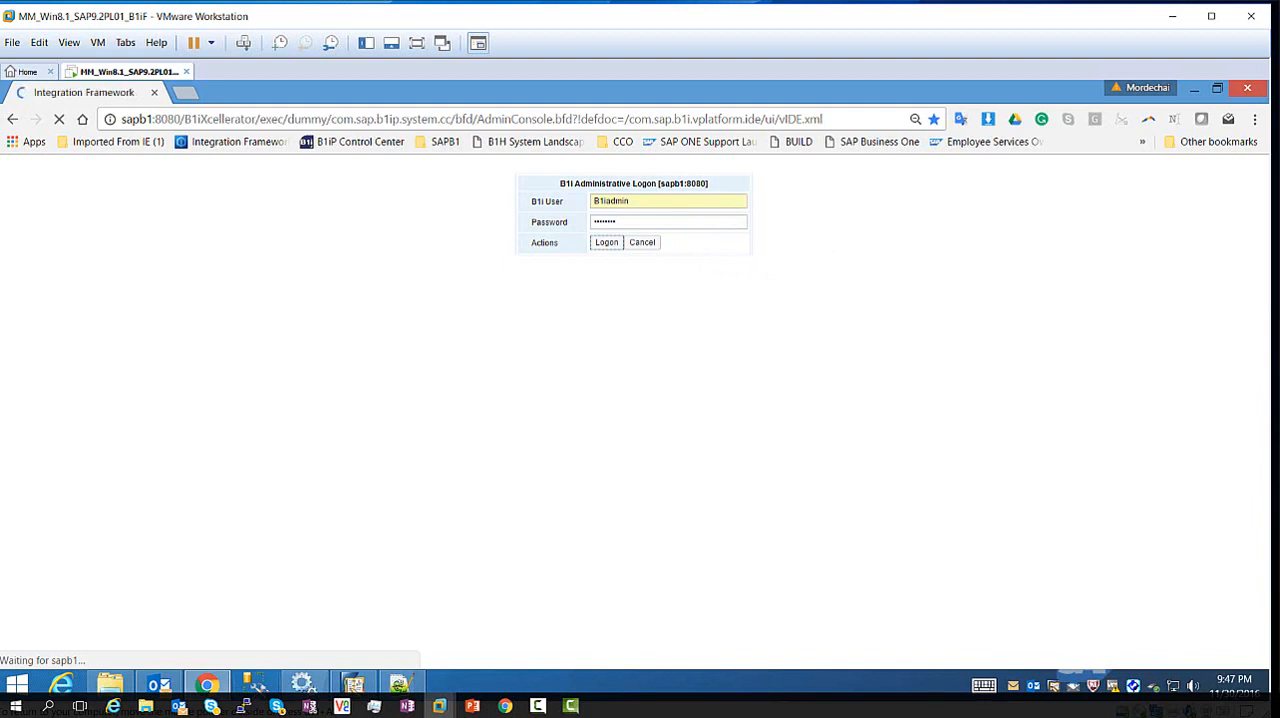
pyautogui.click(607, 242)
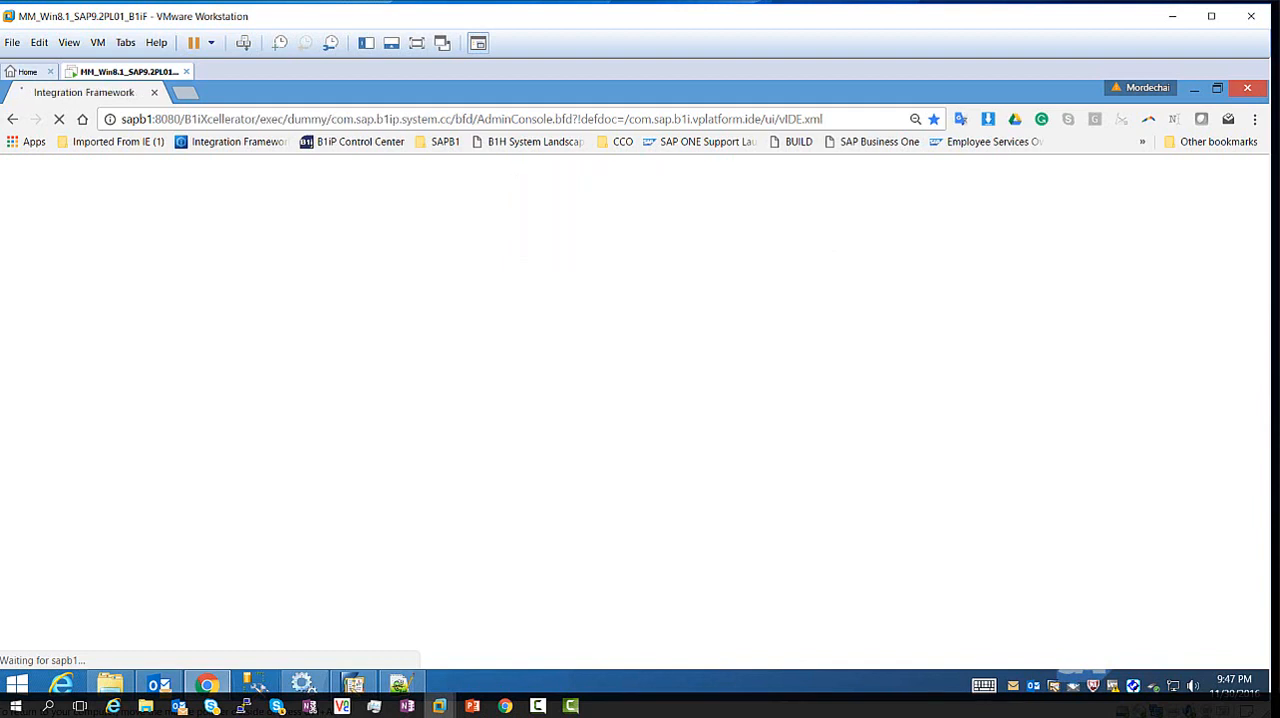